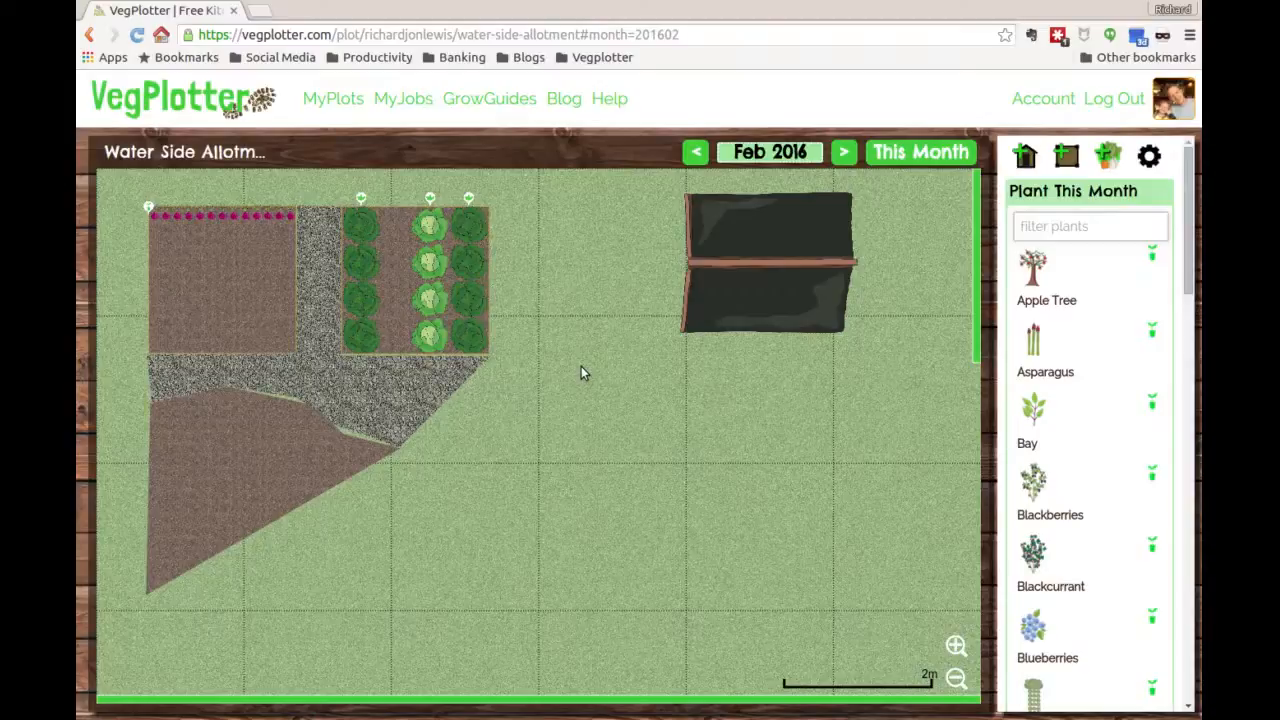
mouse_move(844, 204)
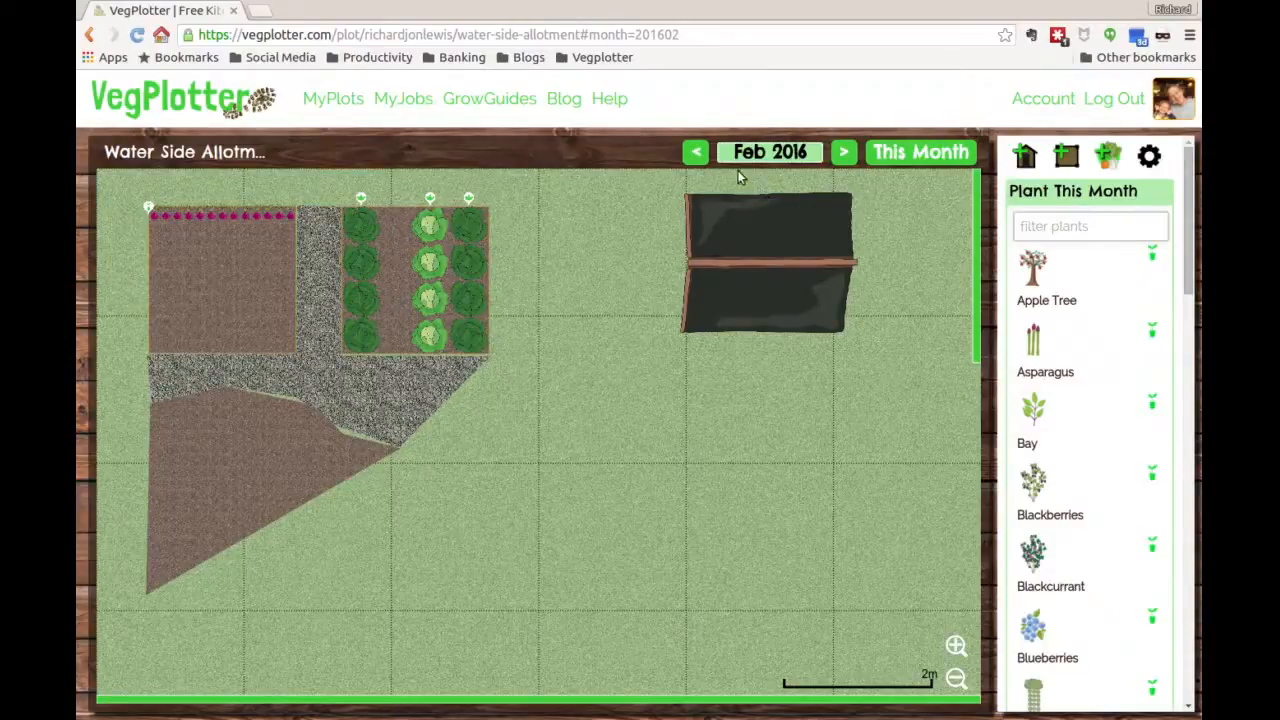
mouse_move(748, 168)
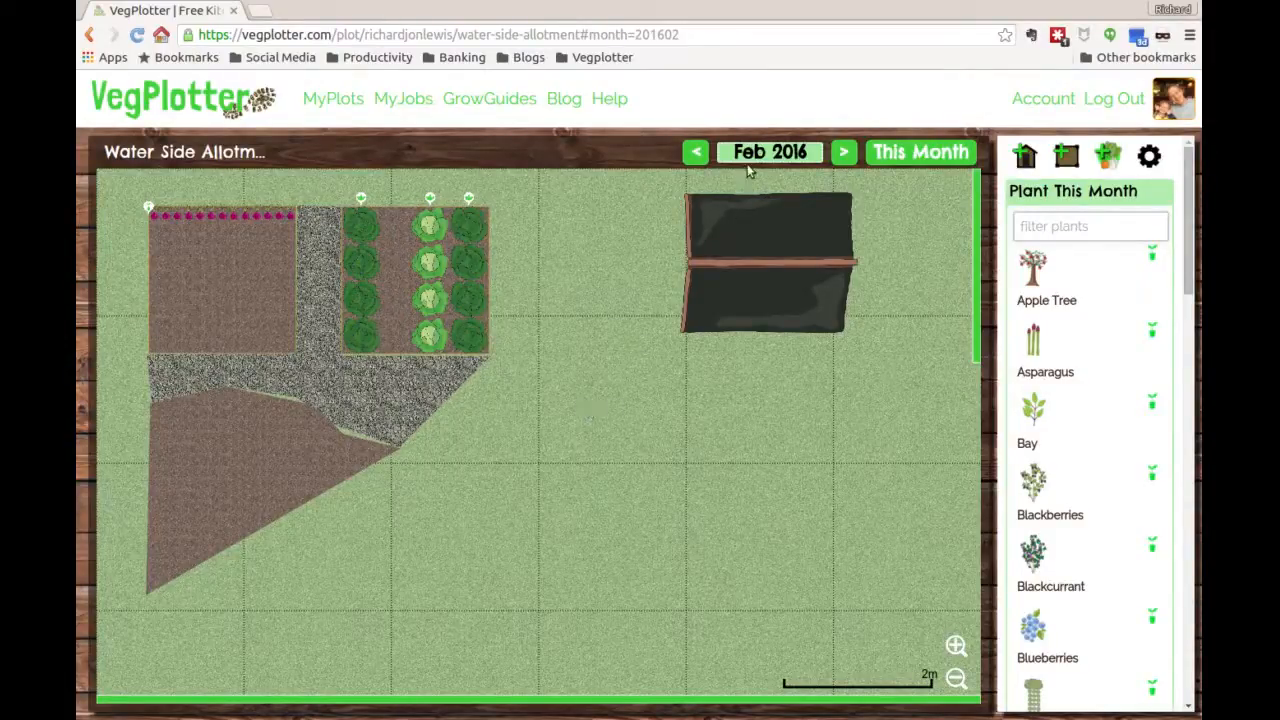
mouse_move(778, 204)
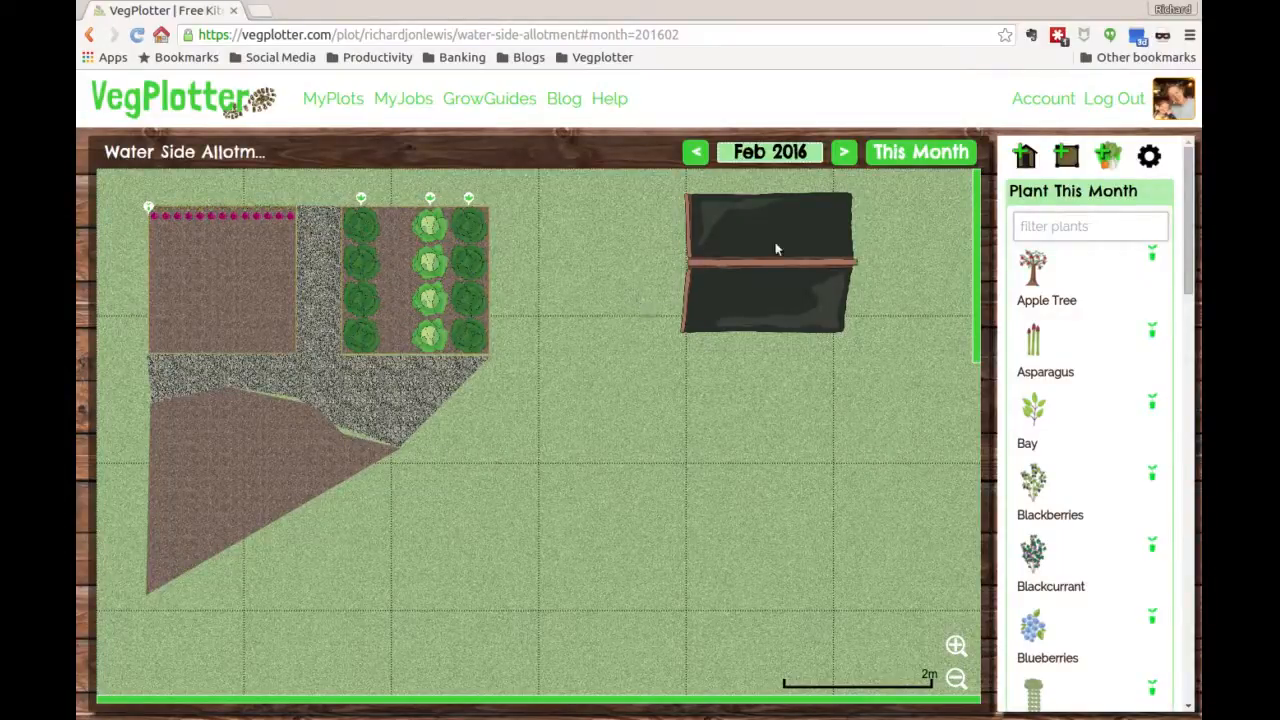
Return the plot view to the February 2016 plan.
click(844, 152)
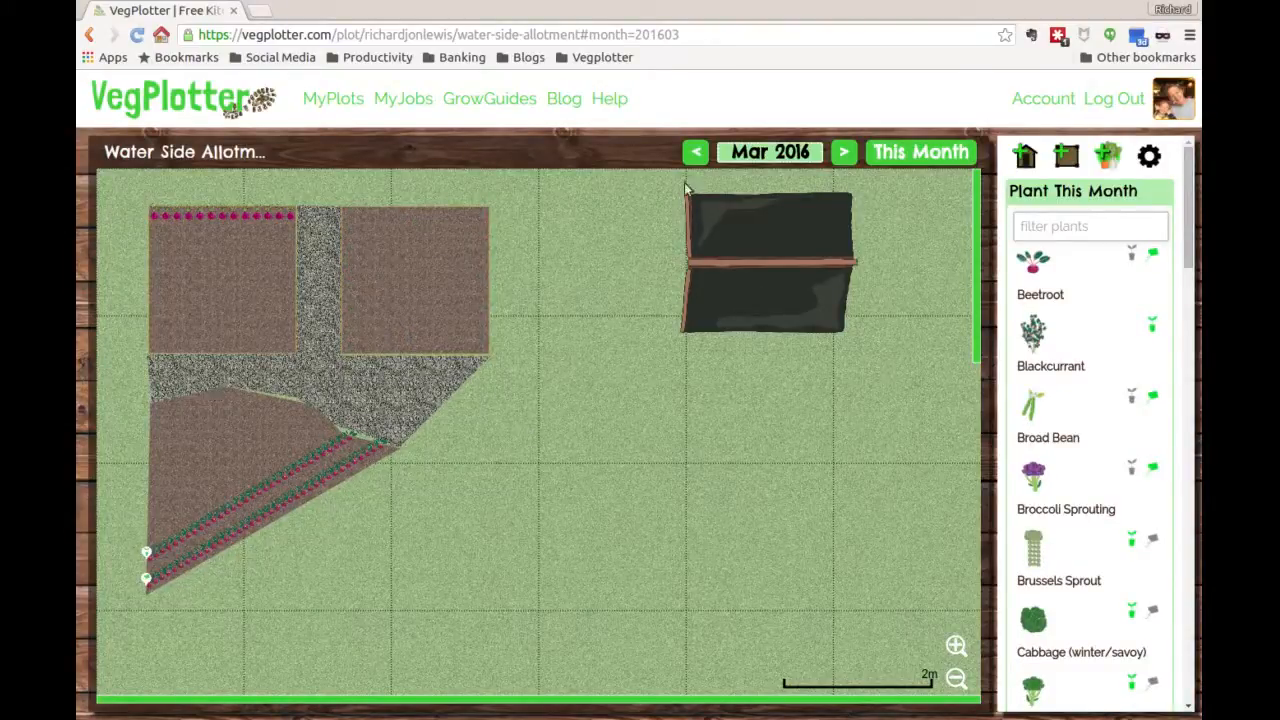
click(696, 152)
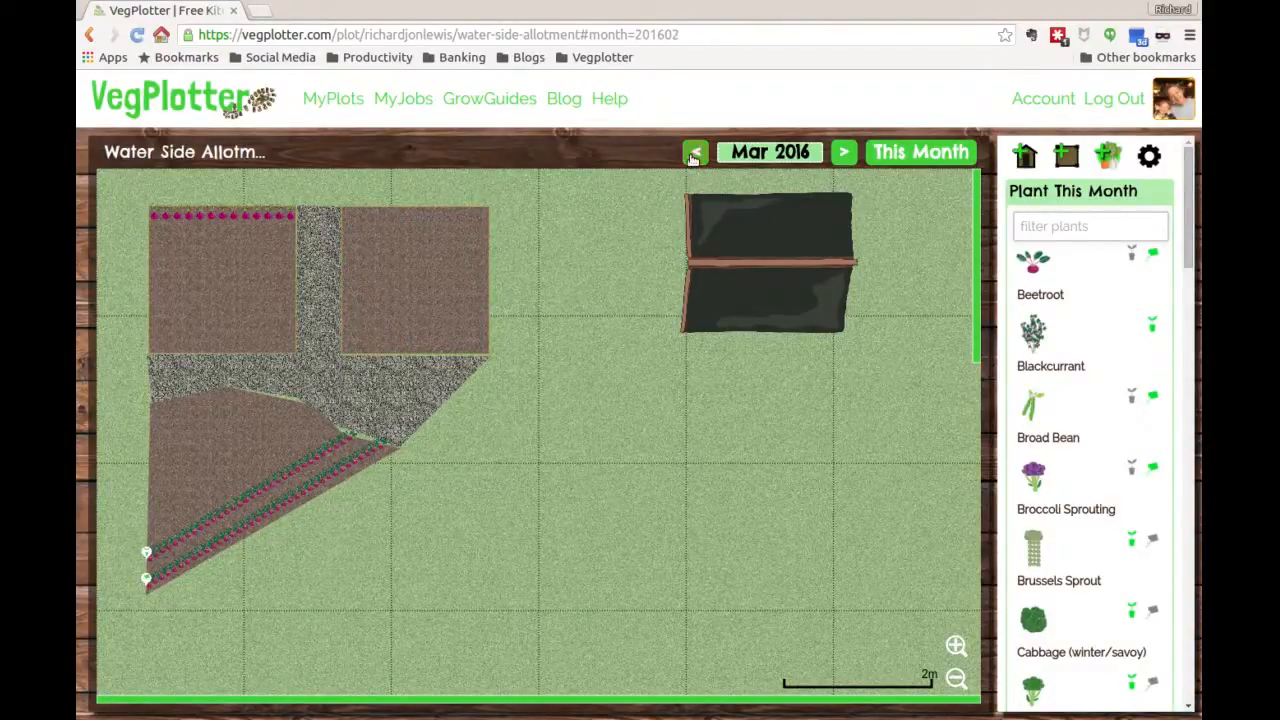
click(696, 152)
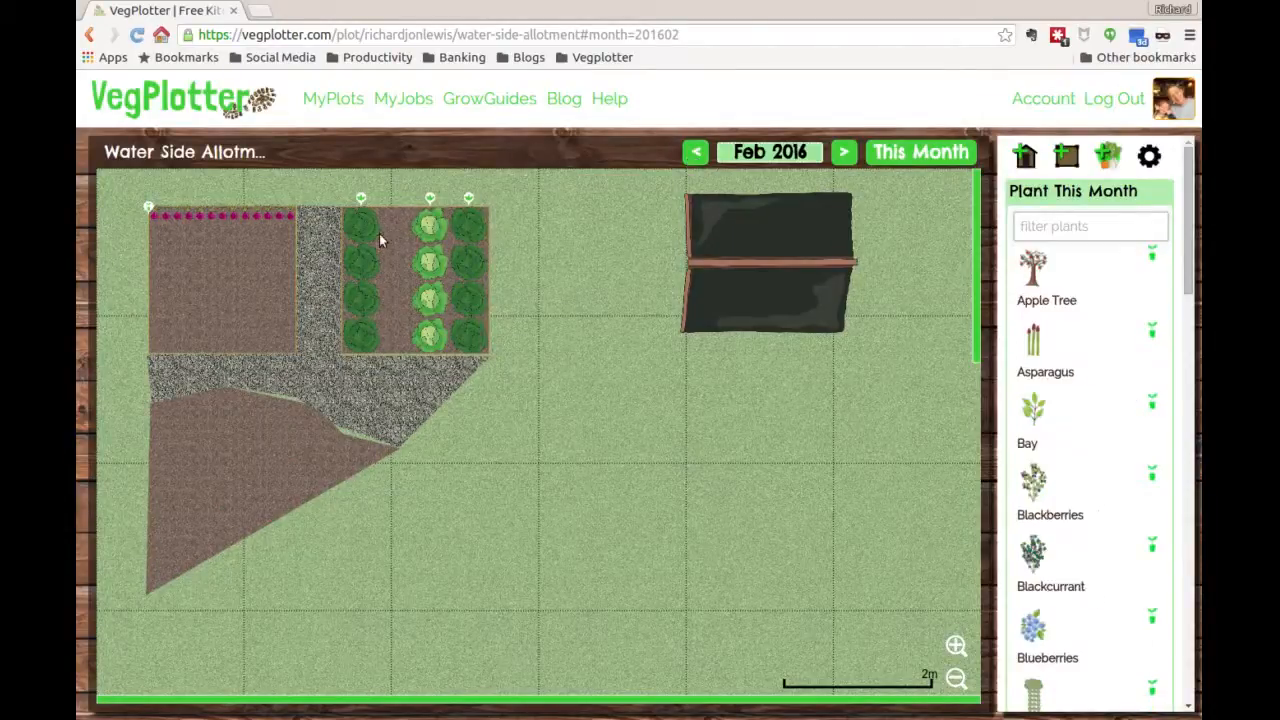
mouse_move(430, 310)
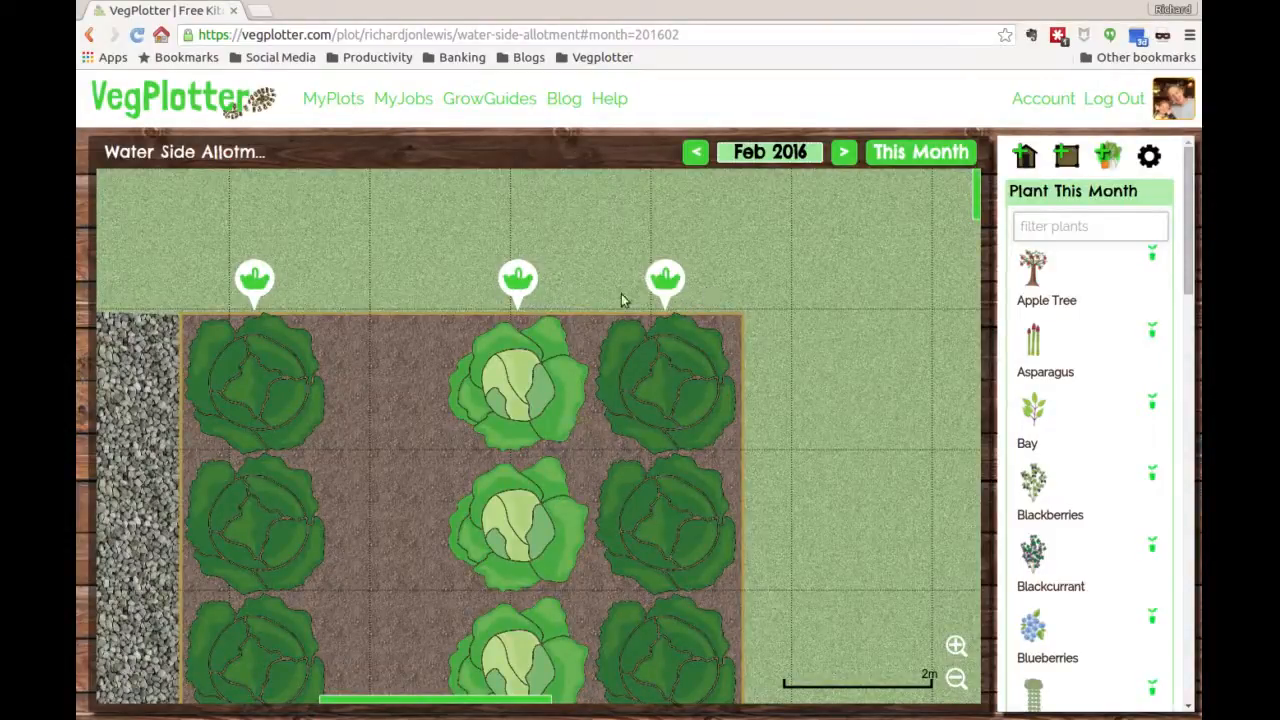
mouse_move(784, 324)
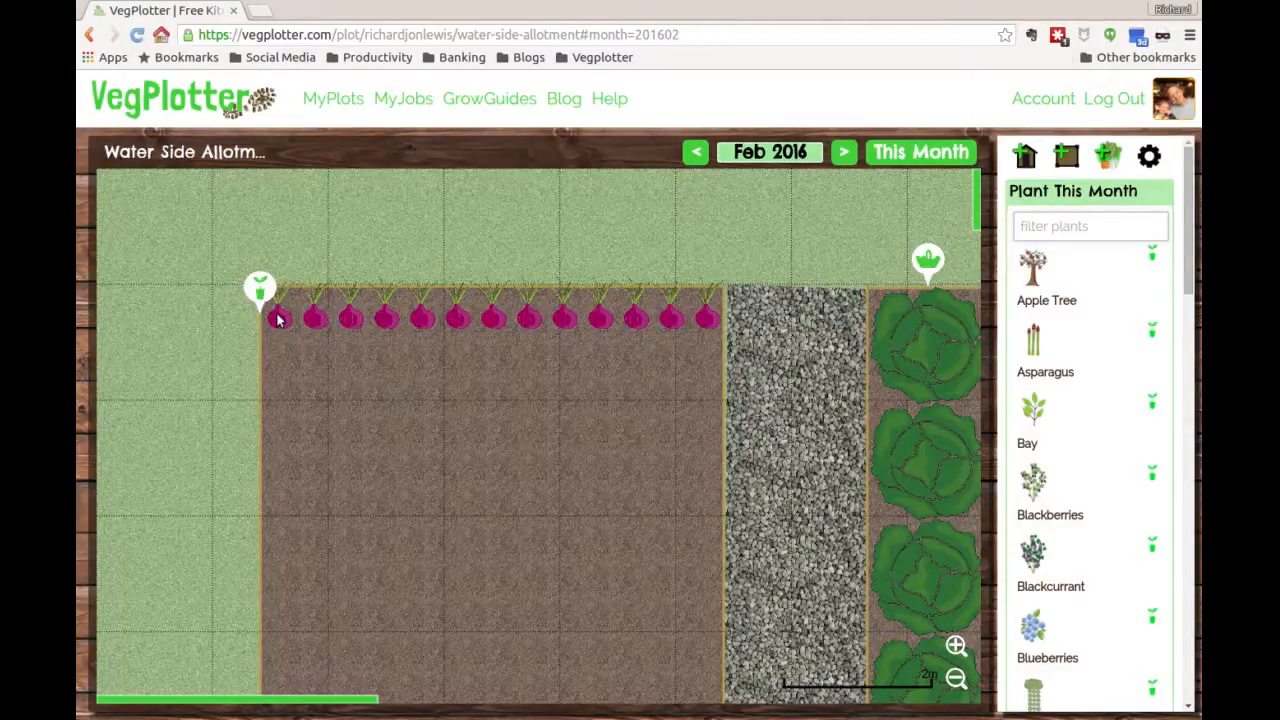
mouse_move(716, 290)
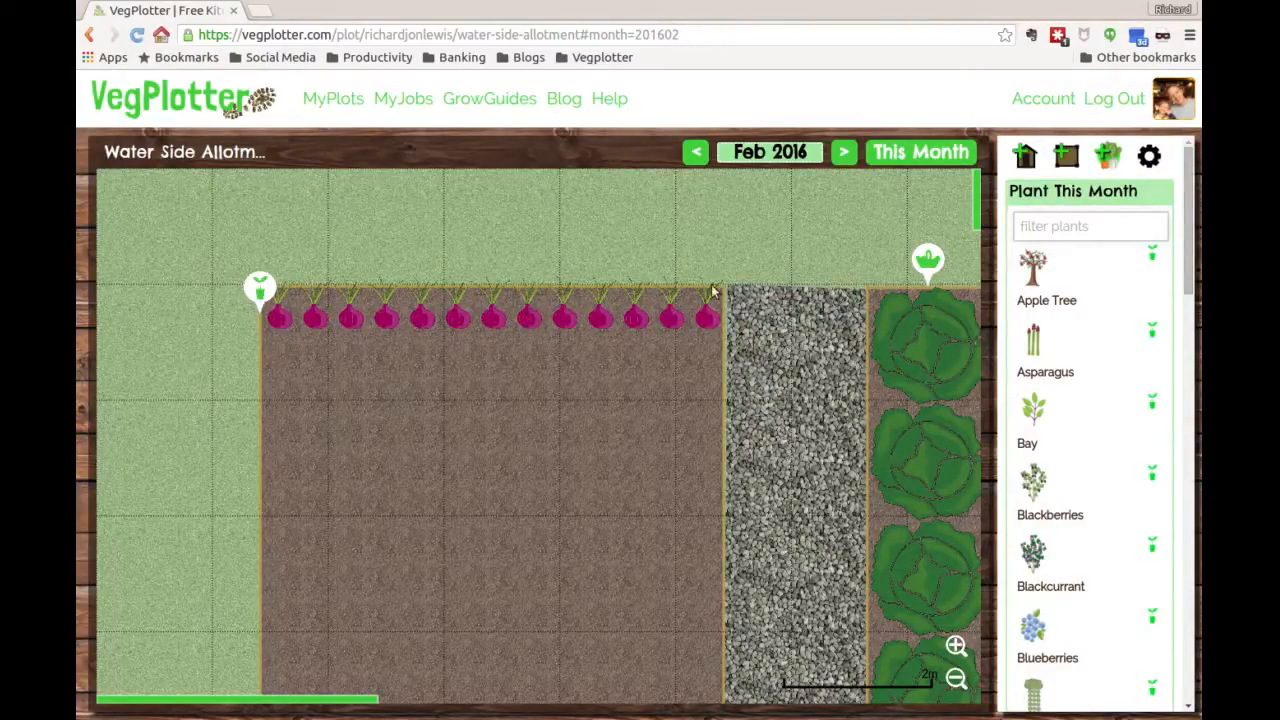
mouse_move(838, 348)
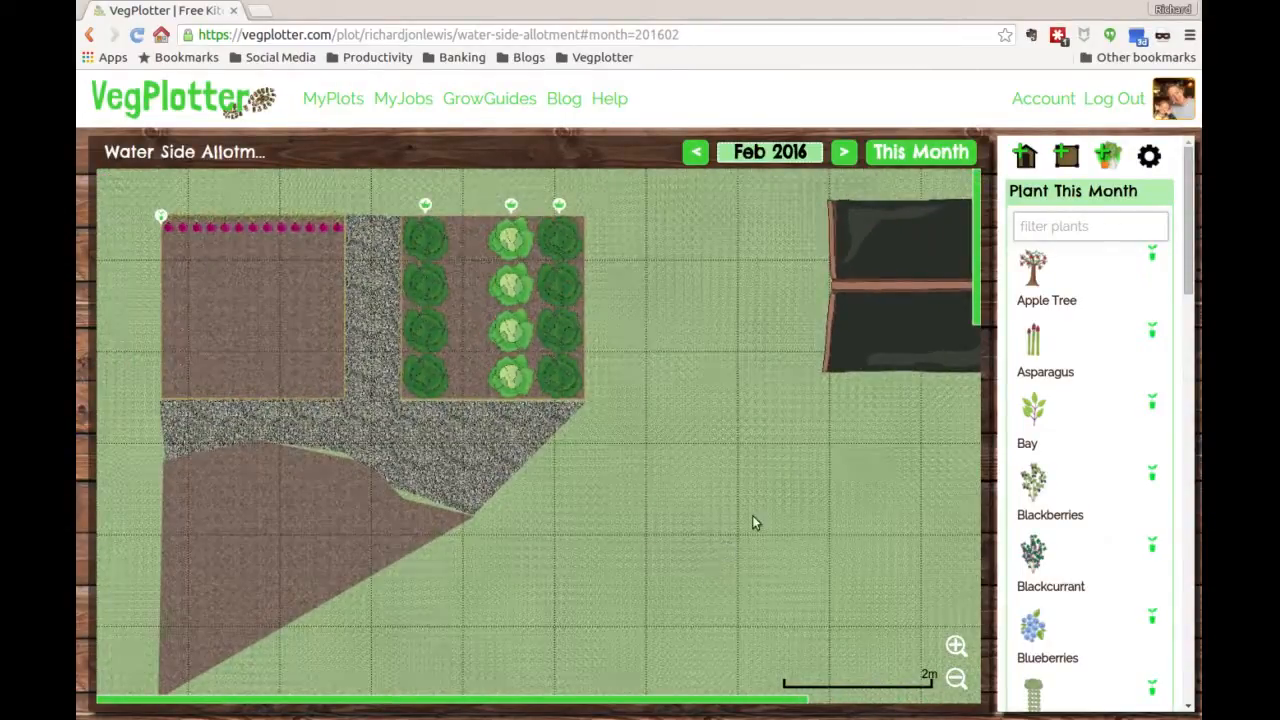
Filter the Plant This Month list to onions and plant a white onion row under the red onions.
click(1090, 224)
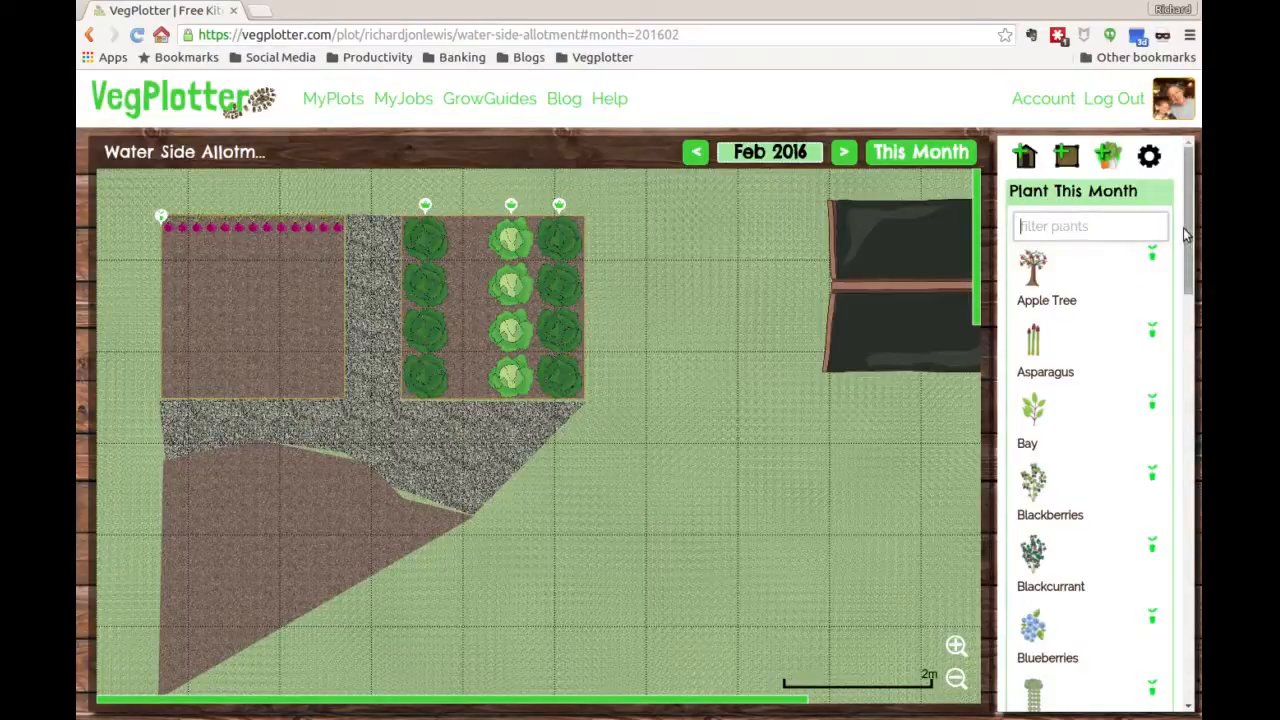
scroll(down, 3)
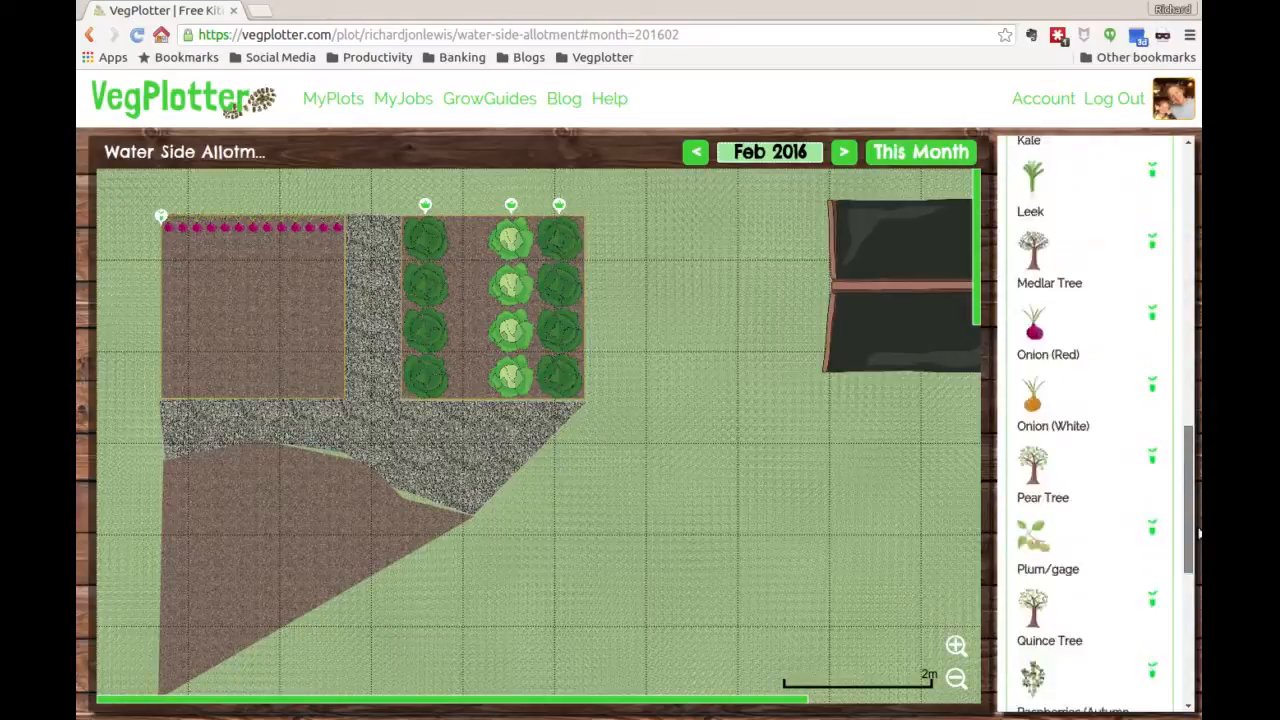
click(1108, 156)
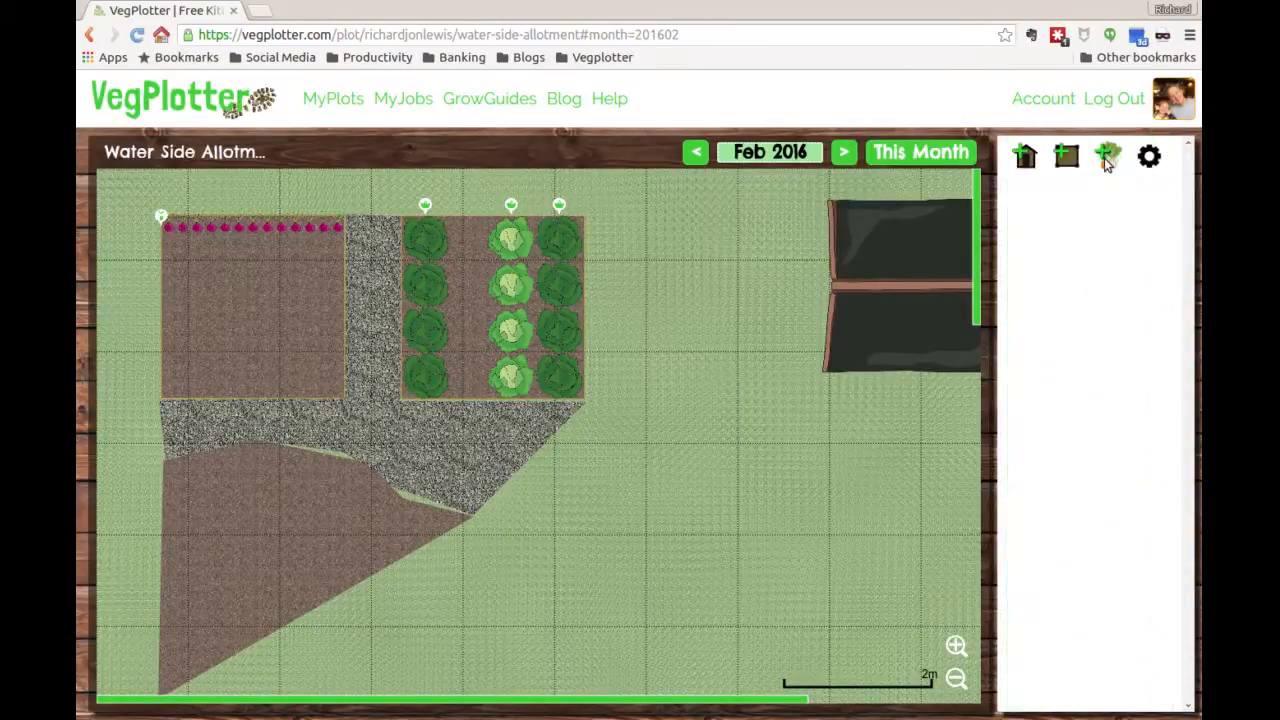
click(1108, 156)
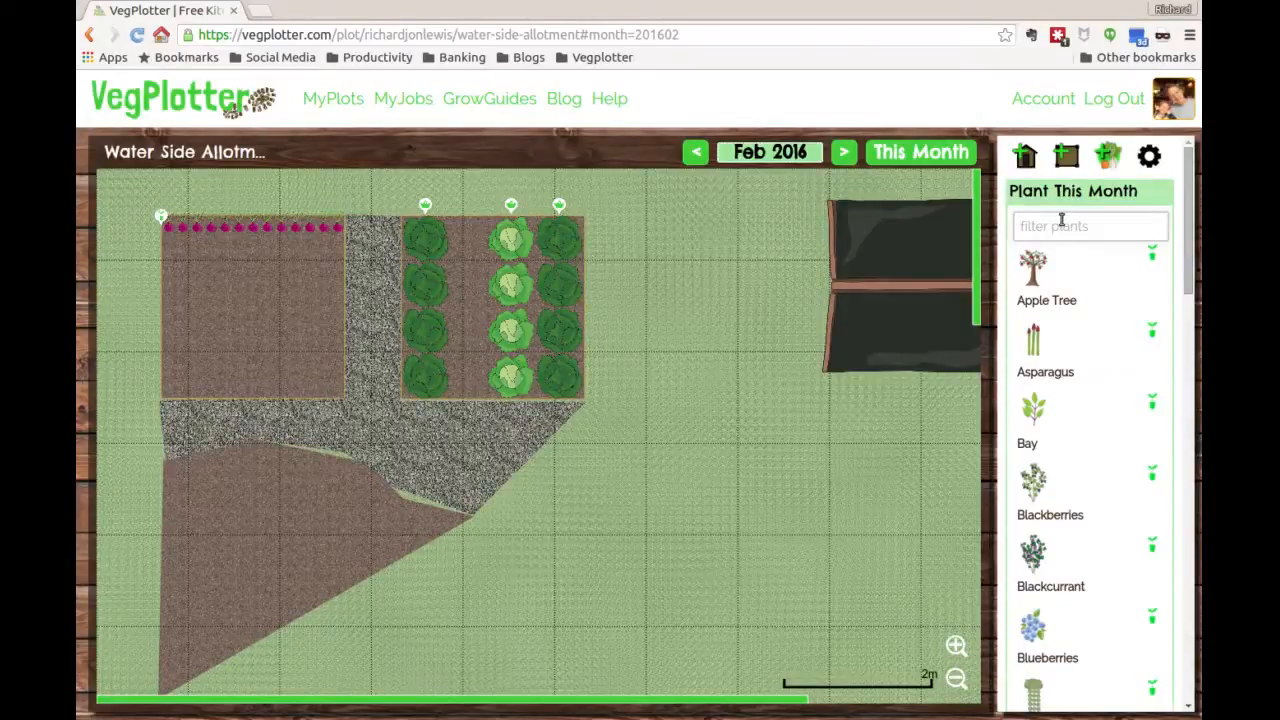
text(onion)
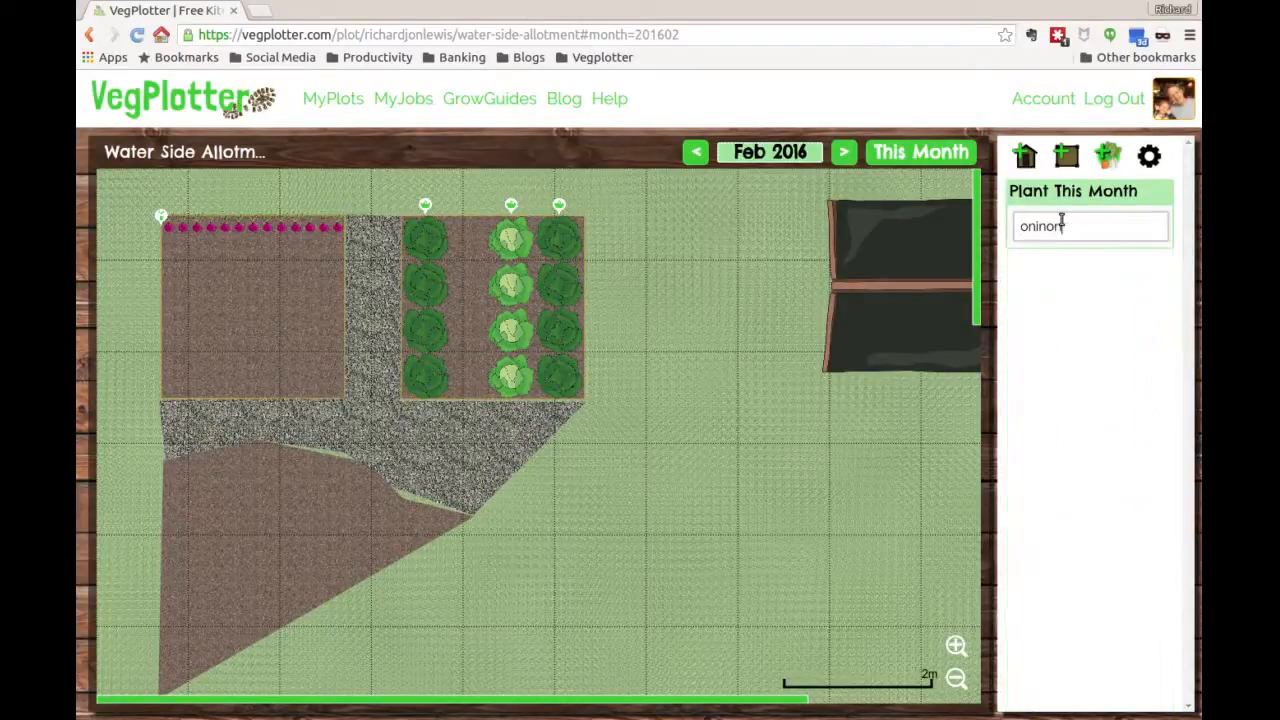
key(BackSpace)
text(s)
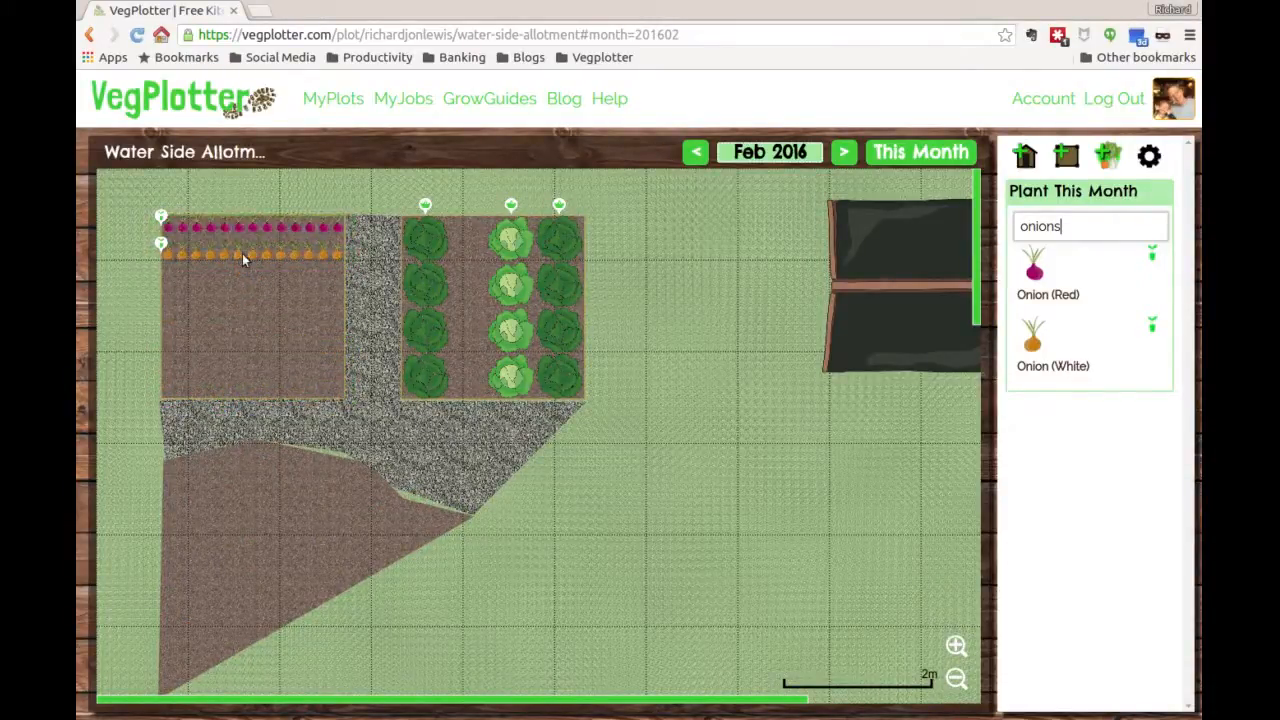
Delete the white onion row, leaving only the red onions, and clear the plant filter.
click(250, 252)
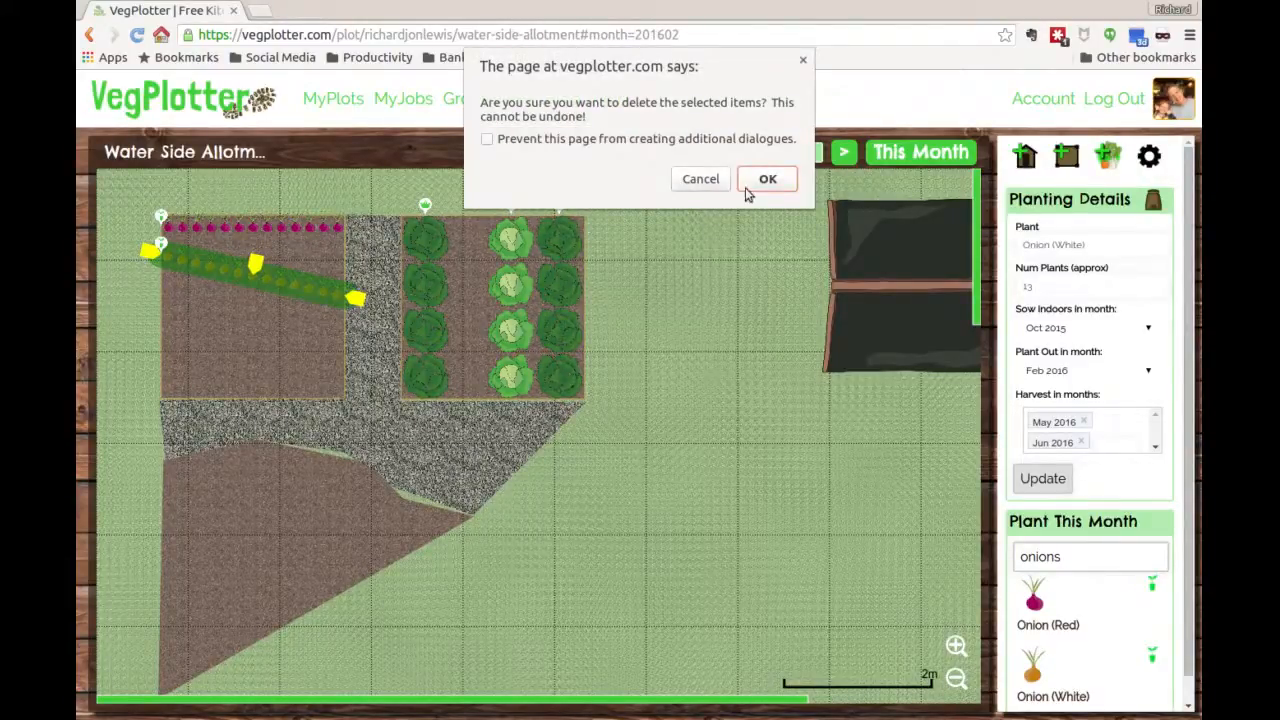
click(768, 178)
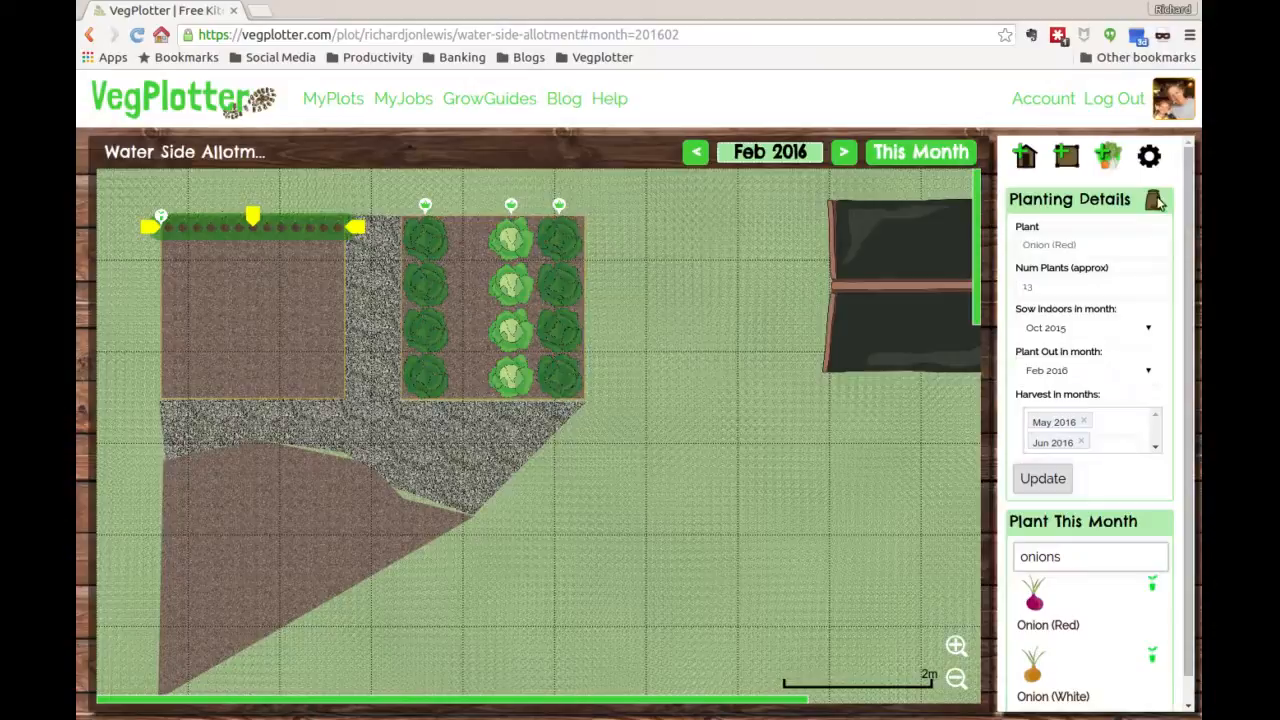
mouse_move(1156, 200)
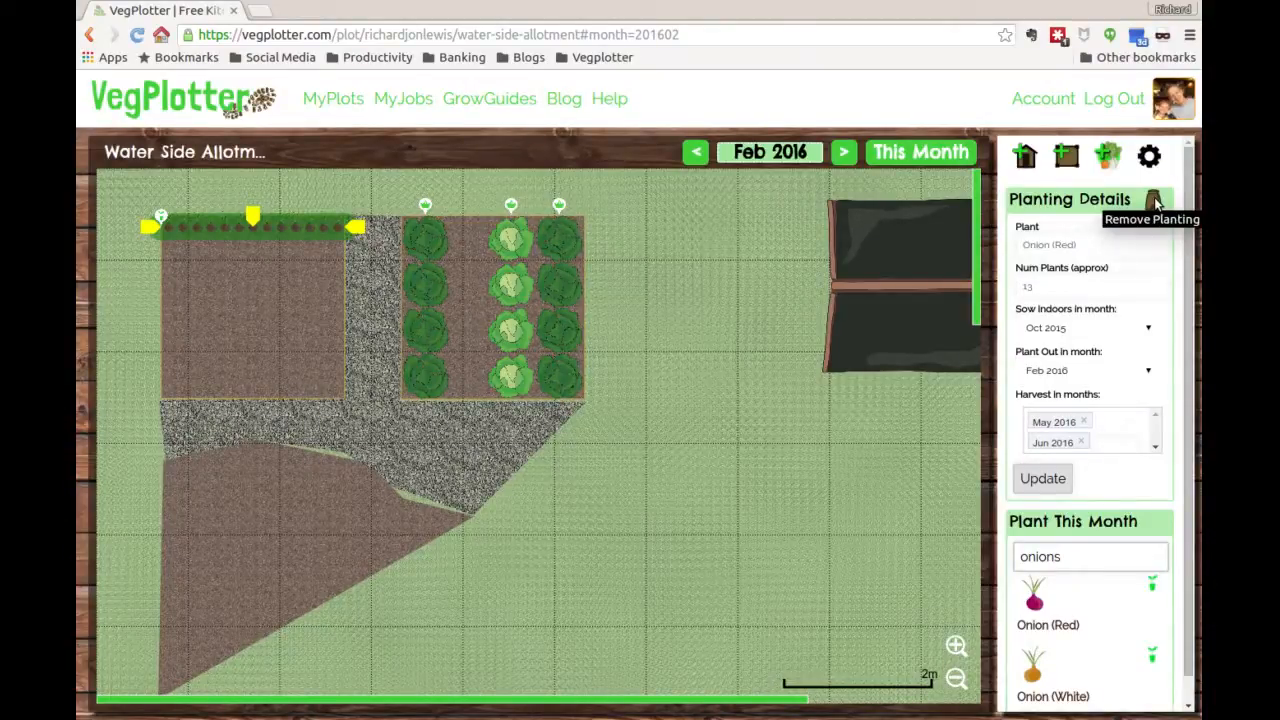
click(1152, 218)
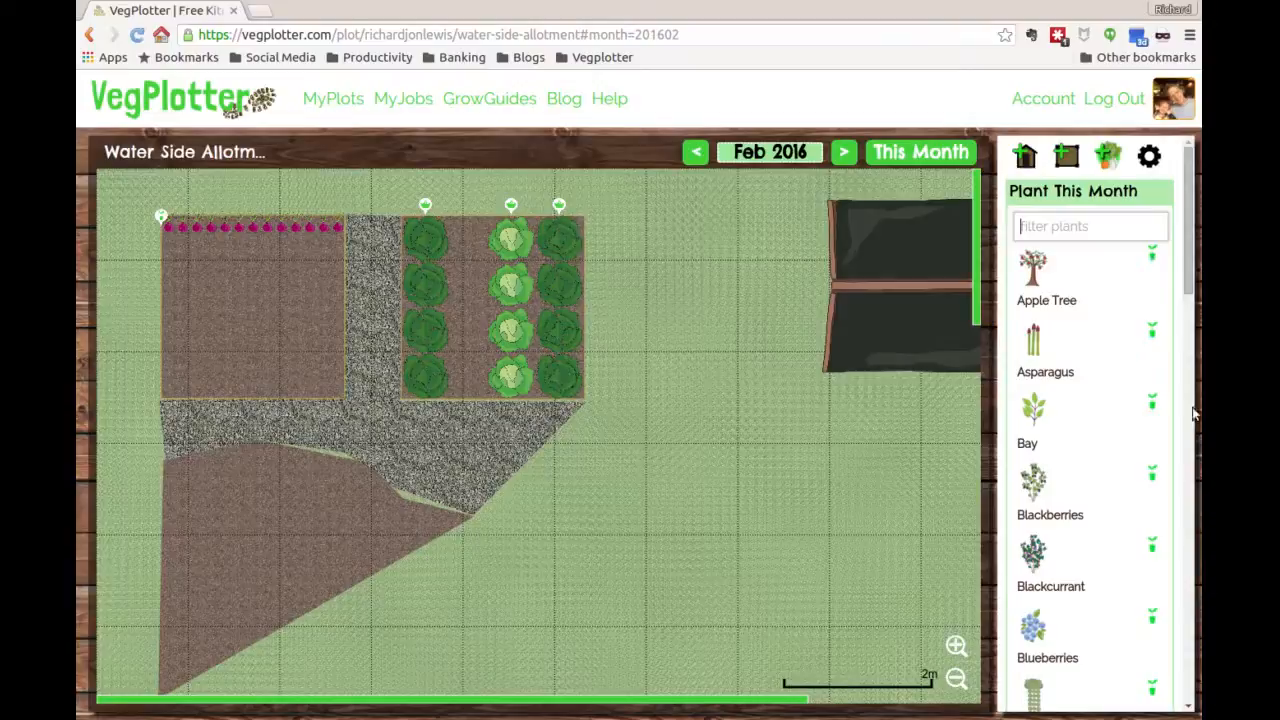
Move to March 2016 and lay diagonal planting rows across the angled lower-left bed.
scroll(down, 3)
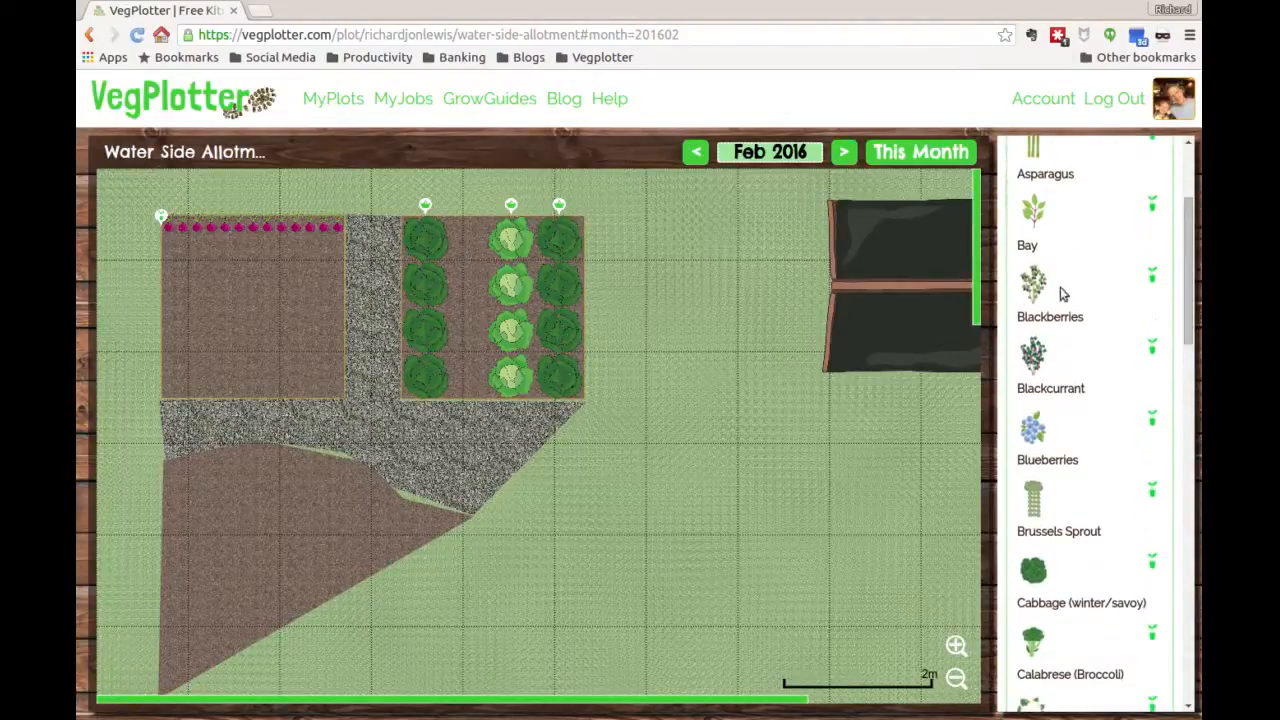
mouse_move(1036, 380)
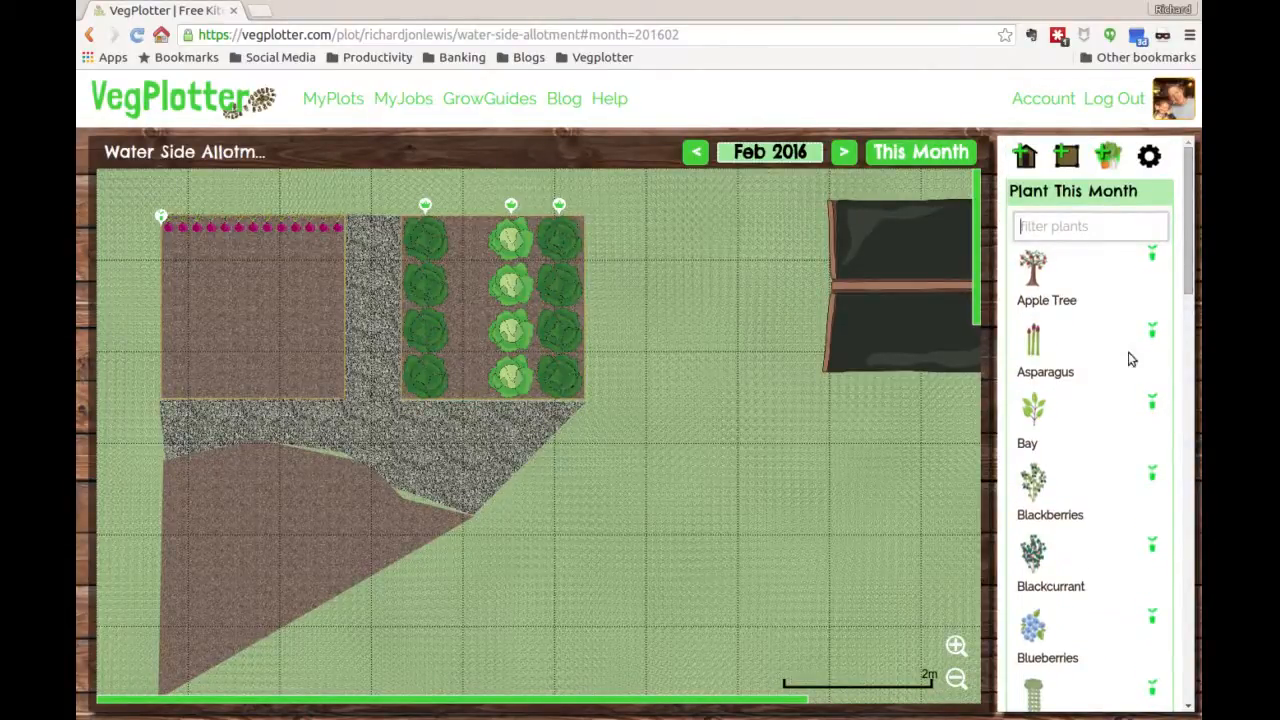
click(844, 152)
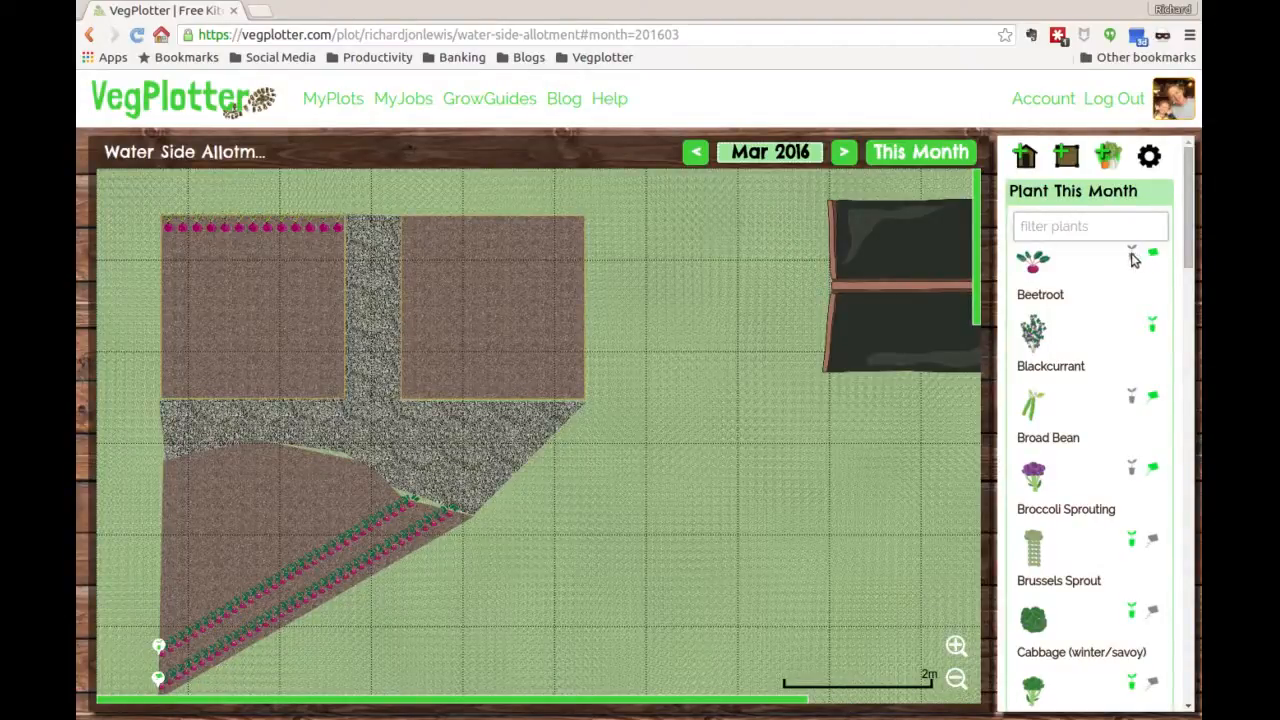
mouse_move(1150, 262)
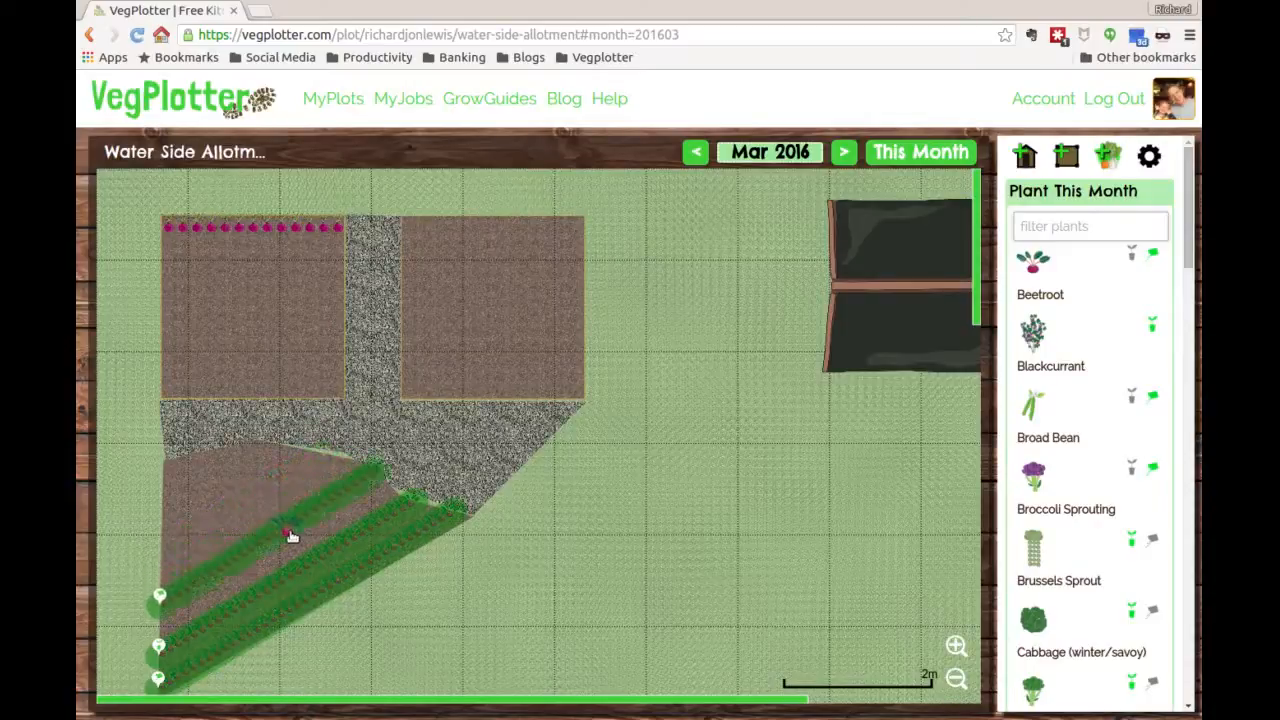
click(290, 536)
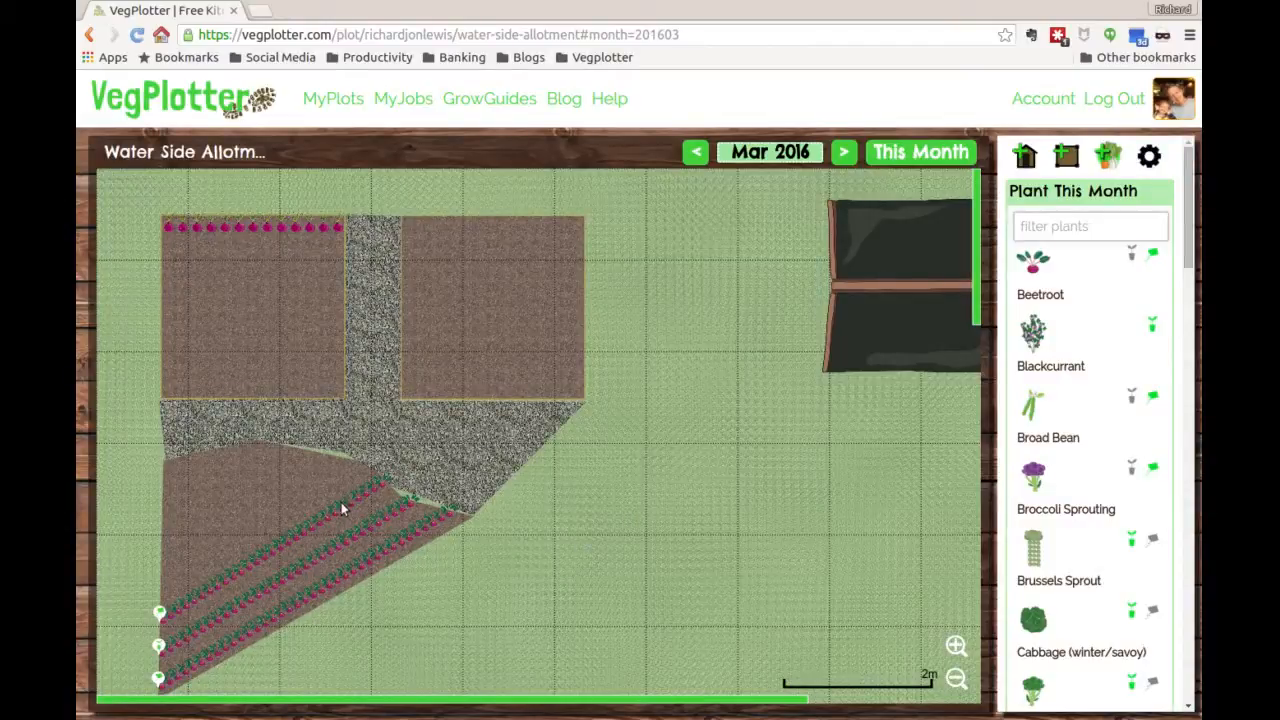
mouse_move(820, 292)
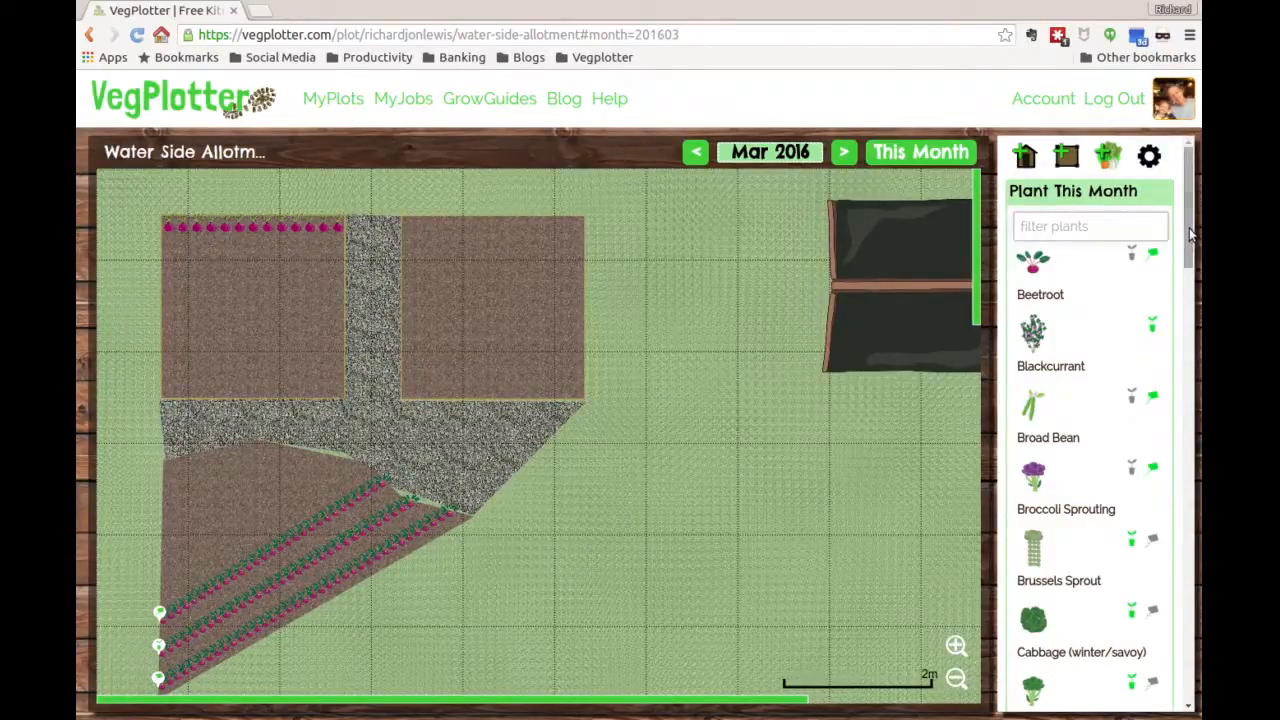
Drag Garlic onto the upper-left bed below the beetroot row and stretch it to fill.
scroll(down, 3)
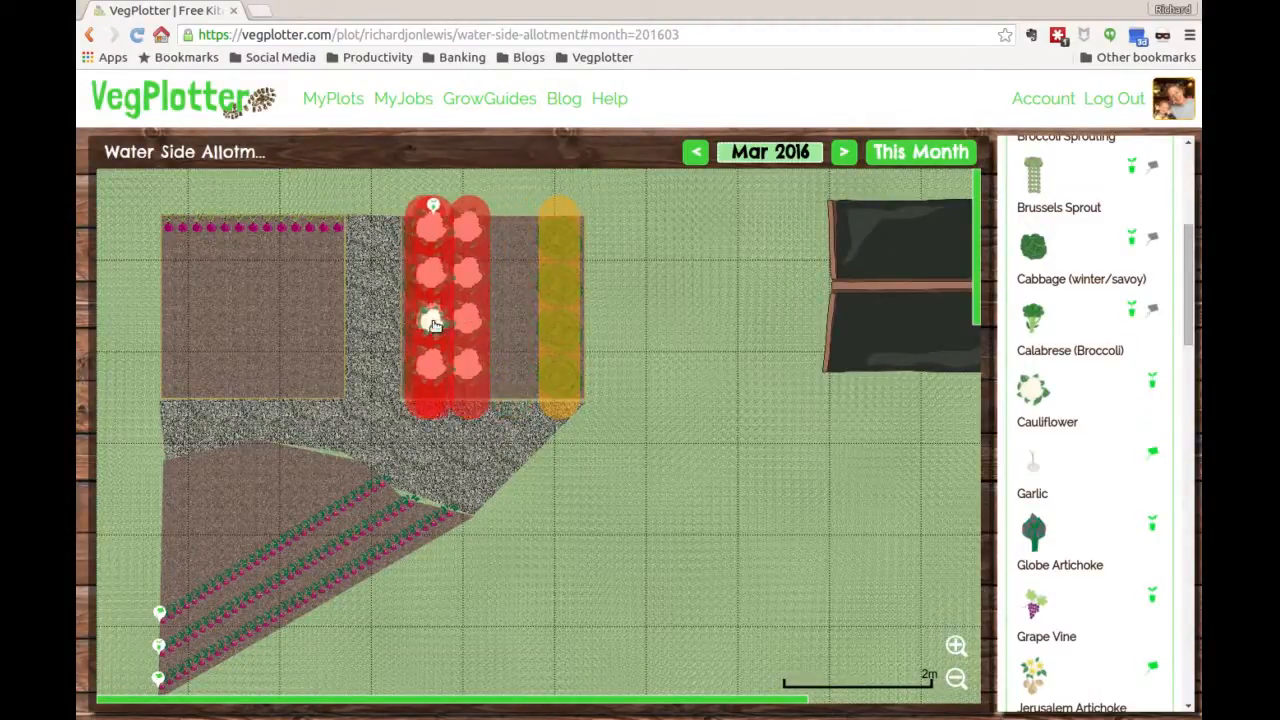
mouse_move(440, 324)
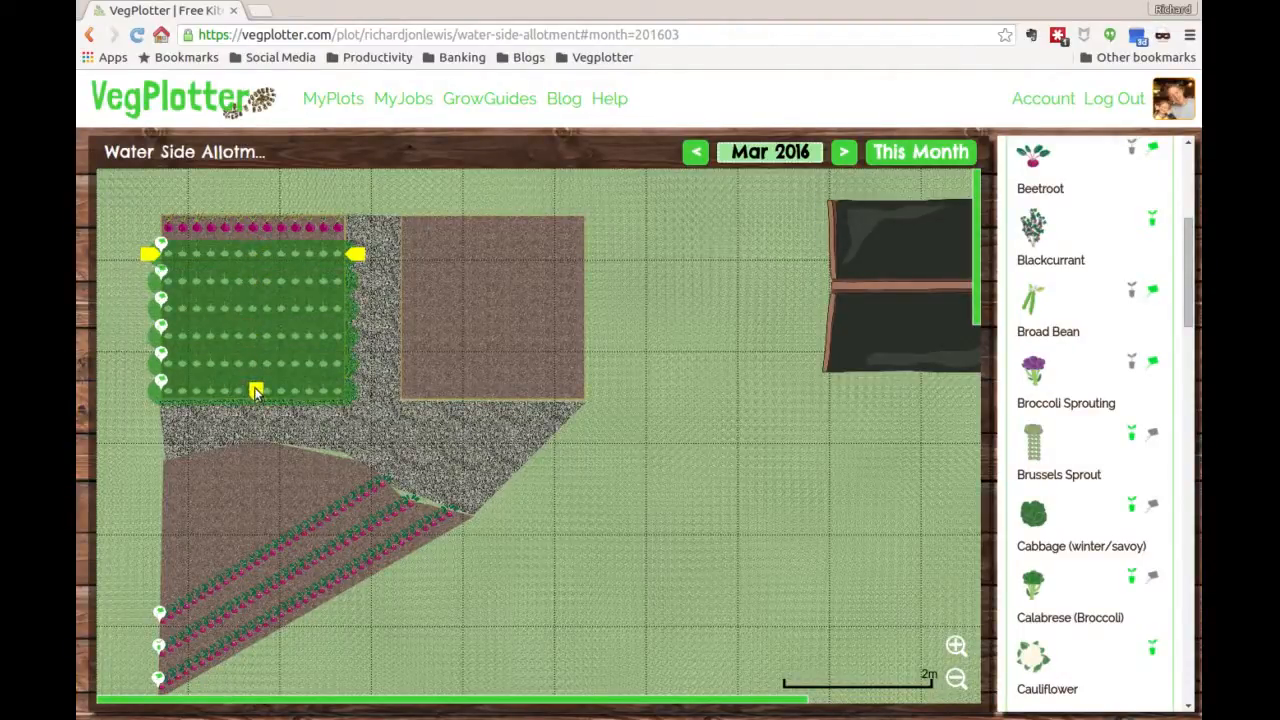
Select the garlic planting and shrink it to a single row under the beetroot.
click(256, 304)
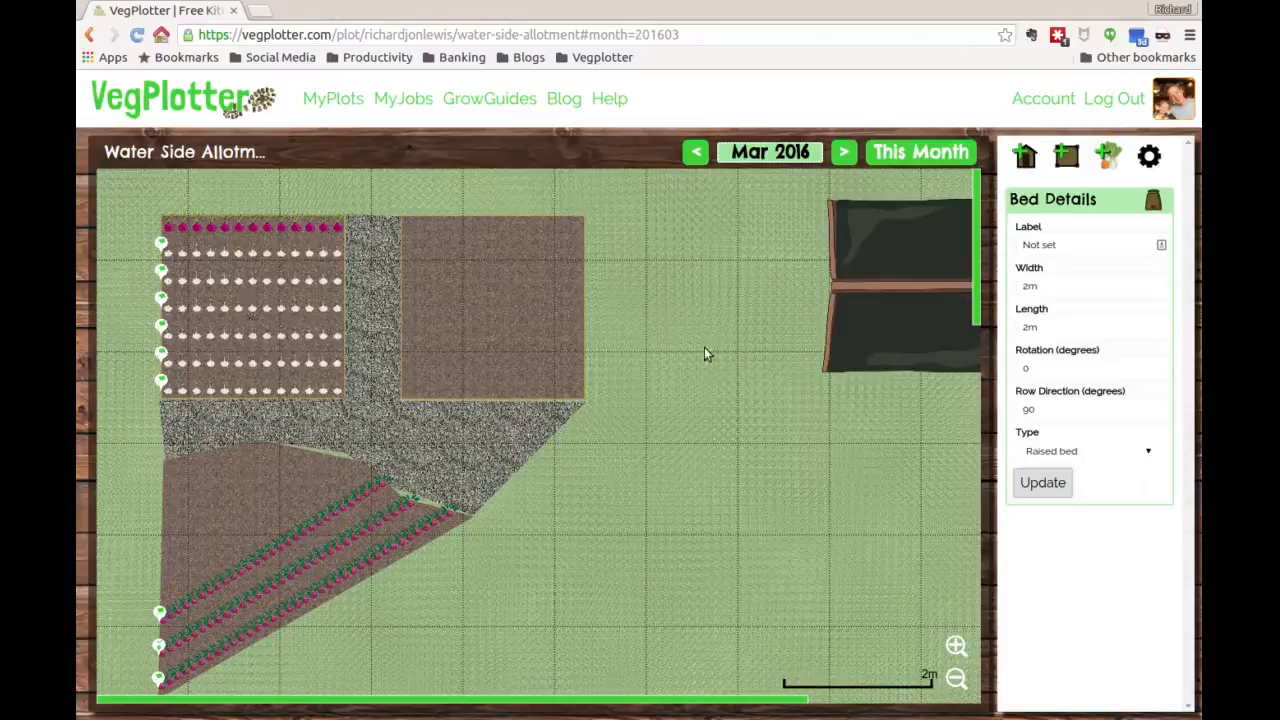
click(250, 280)
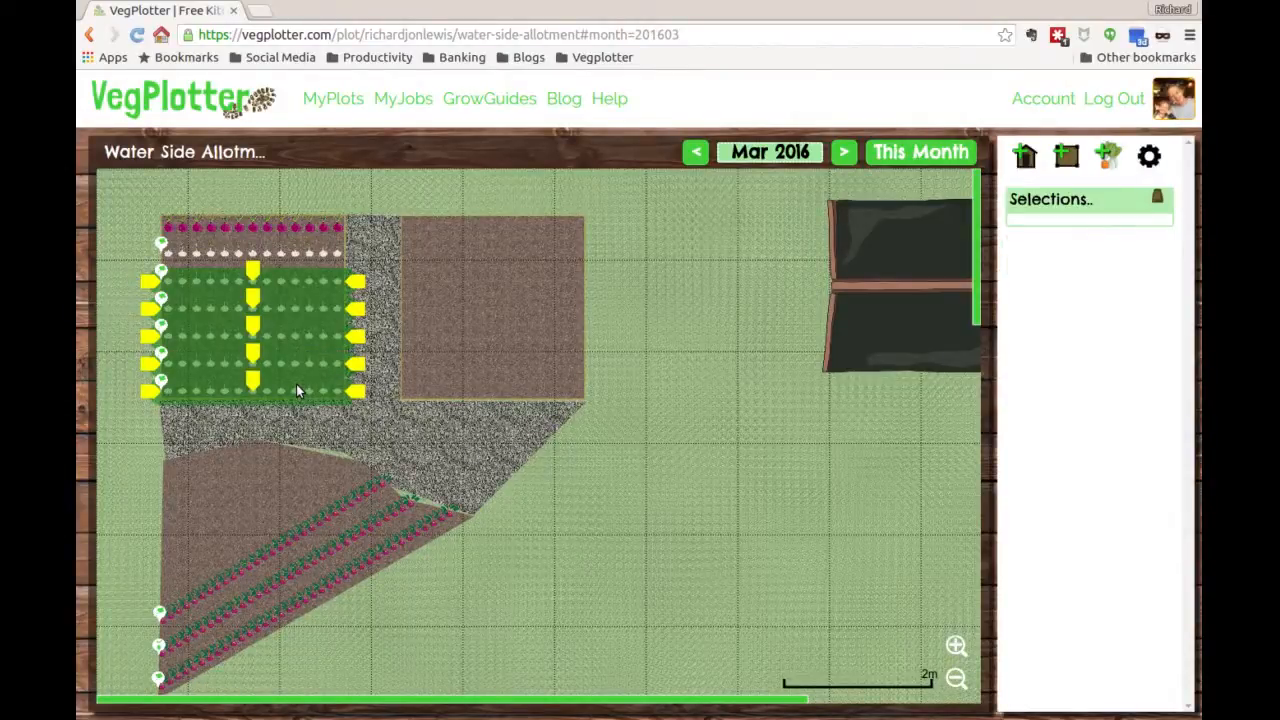
mouse_move(758, 200)
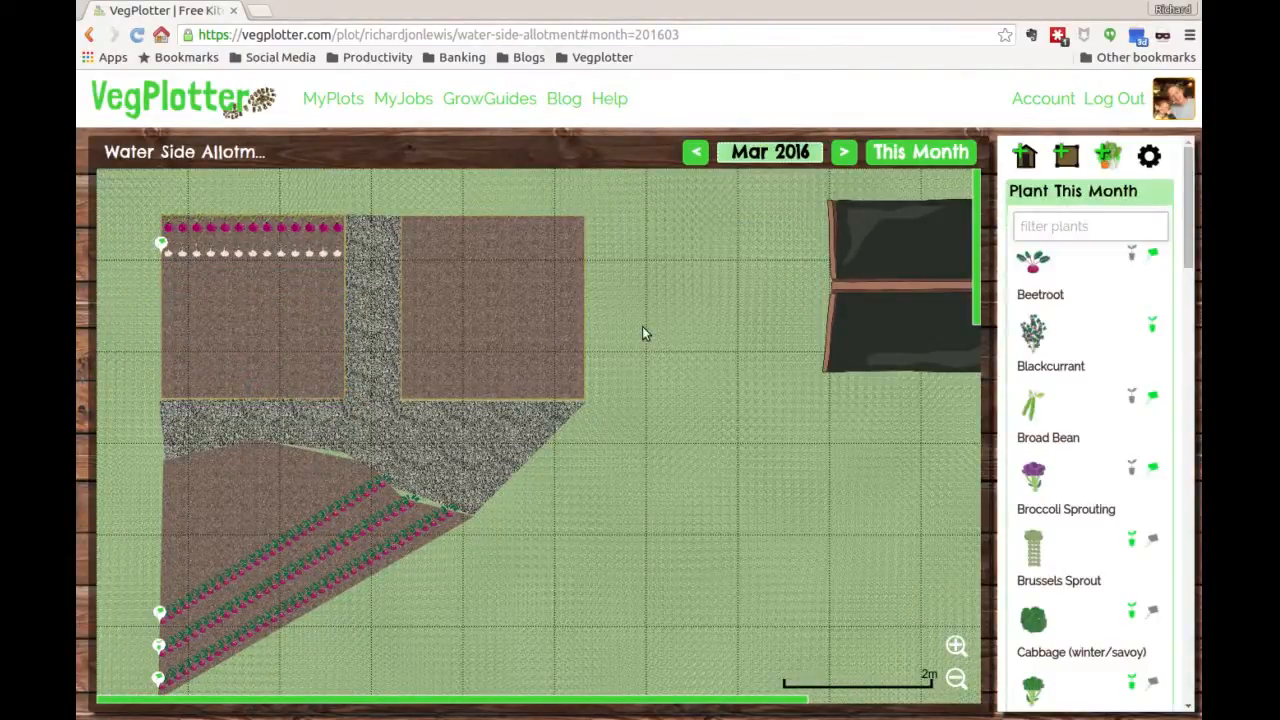
mouse_move(696, 348)
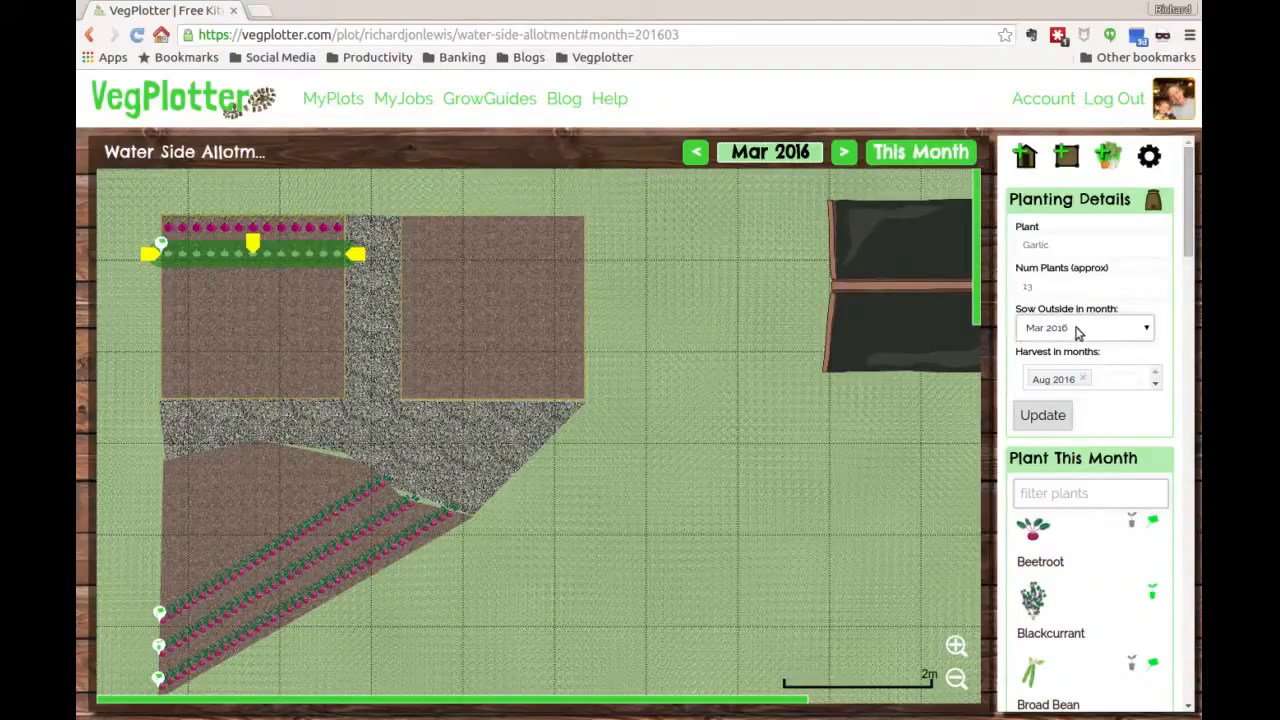
Set the garlic to Sow Outside in Feb 2016 with harvest month 'sept' and update.
click(1084, 328)
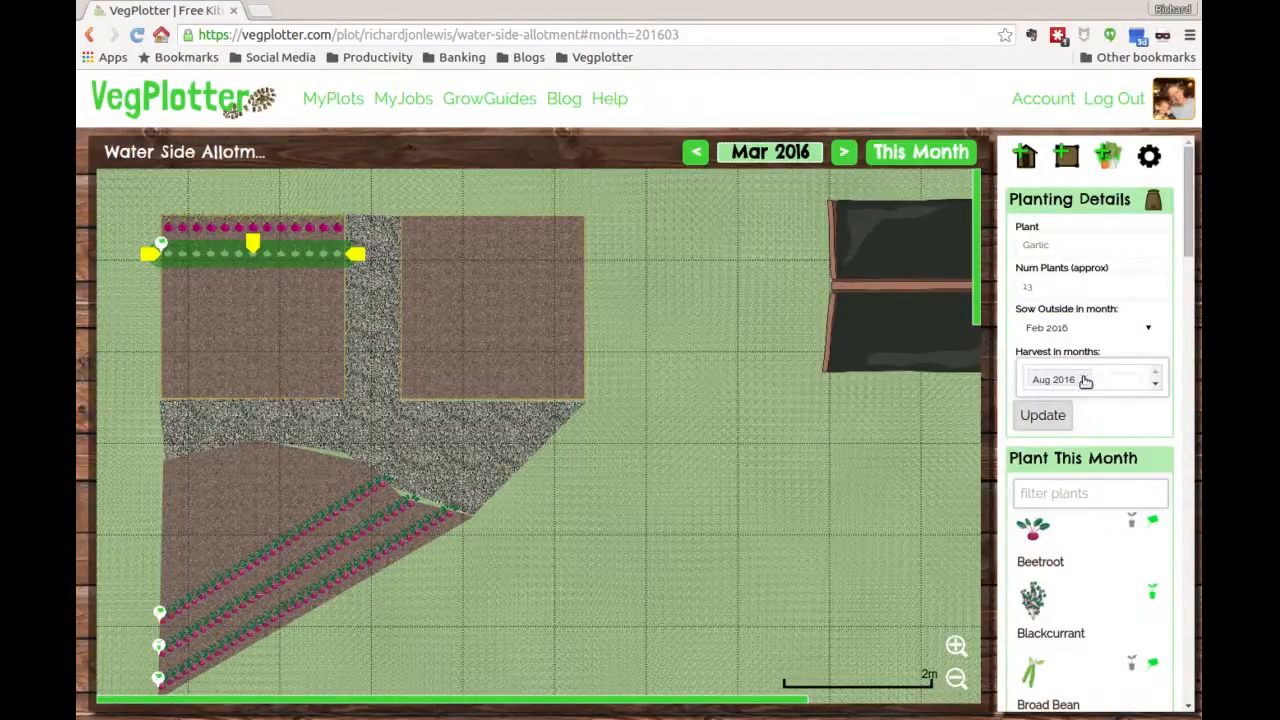
click(1090, 380)
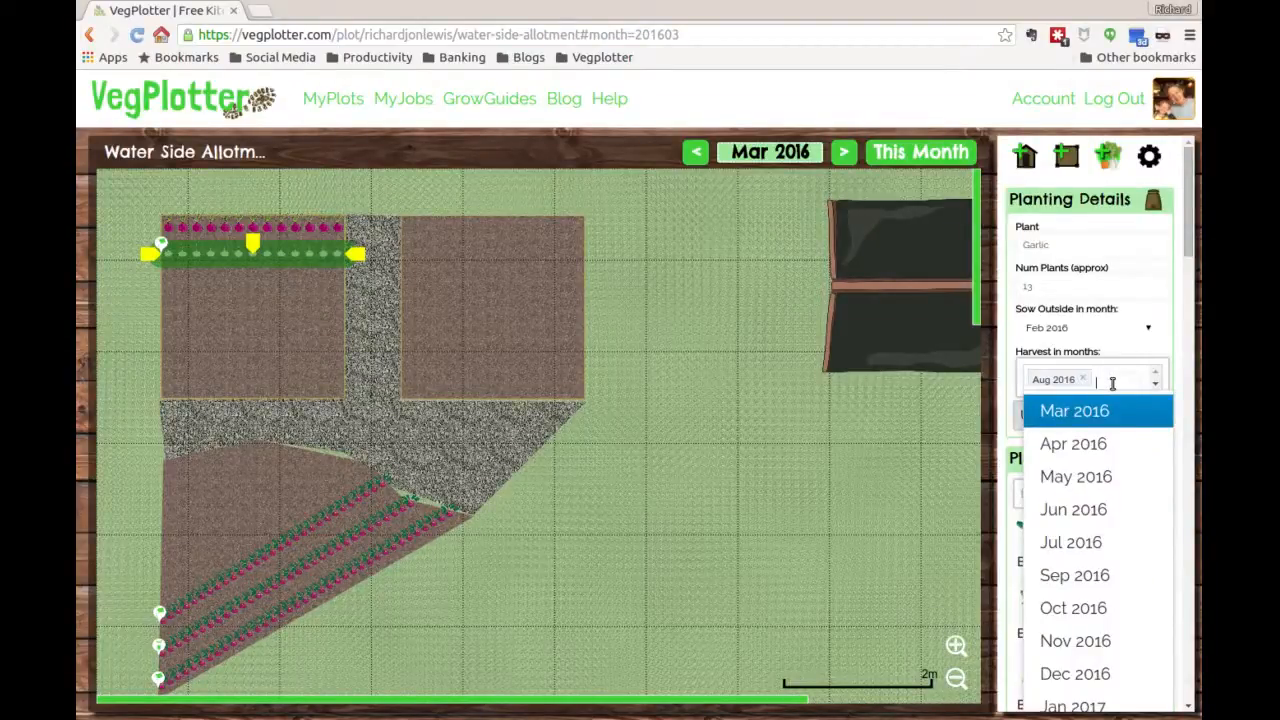
text(sept)
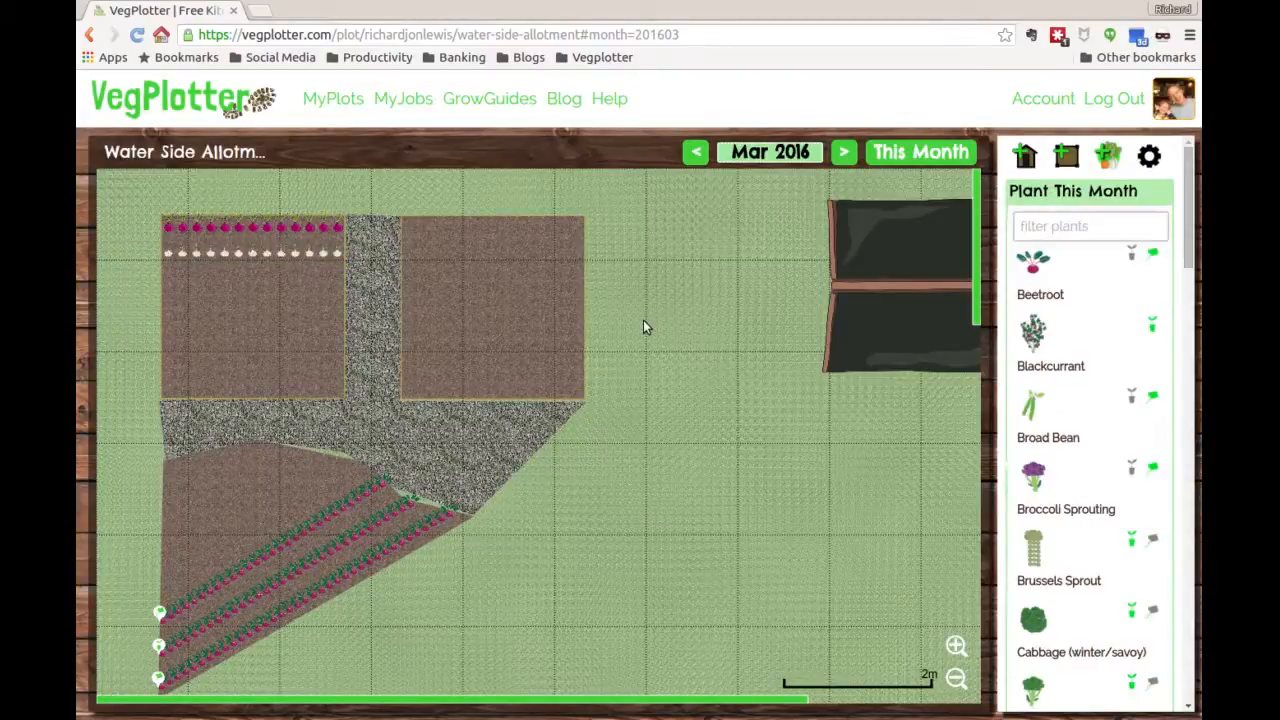
mouse_move(656, 302)
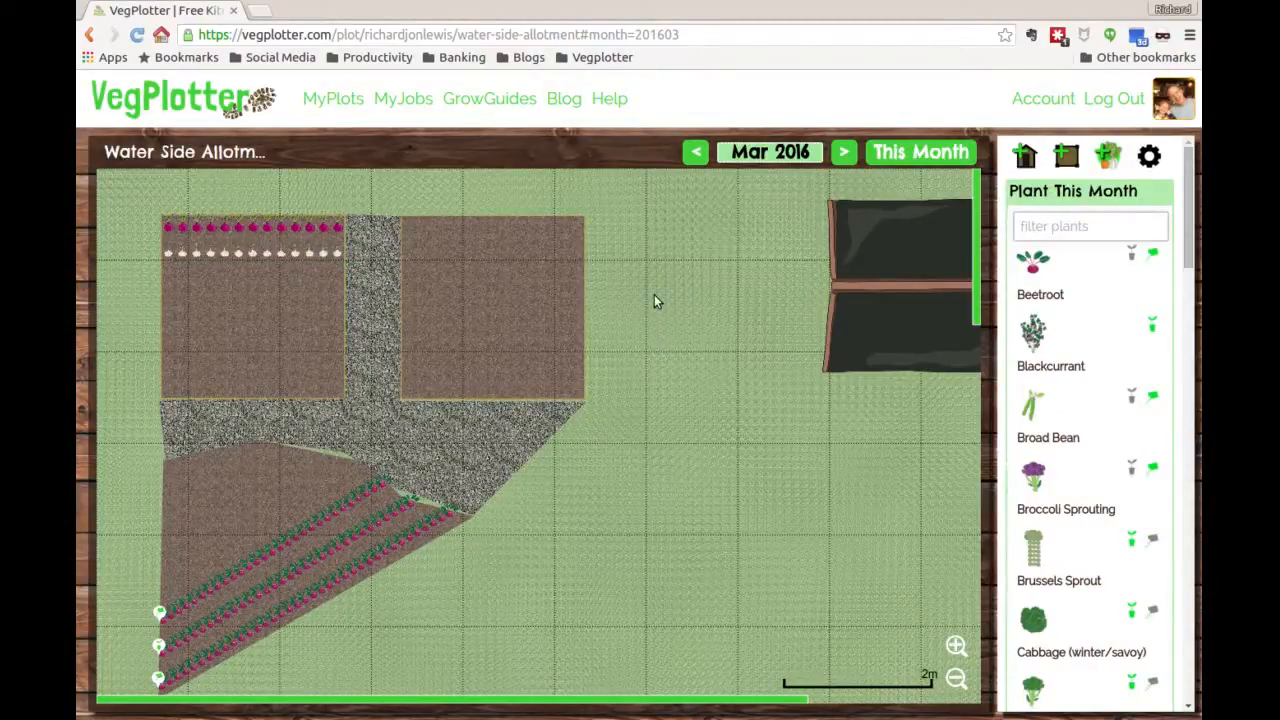
mouse_move(516, 288)
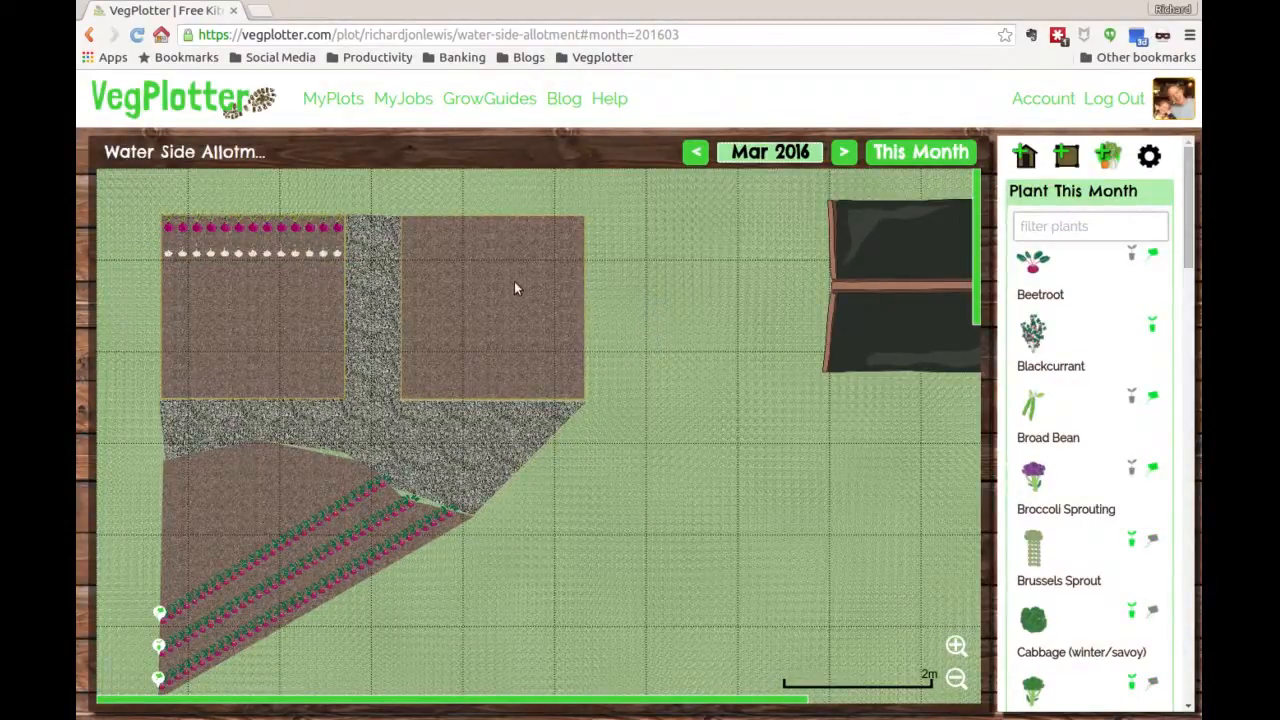
mouse_move(520, 350)
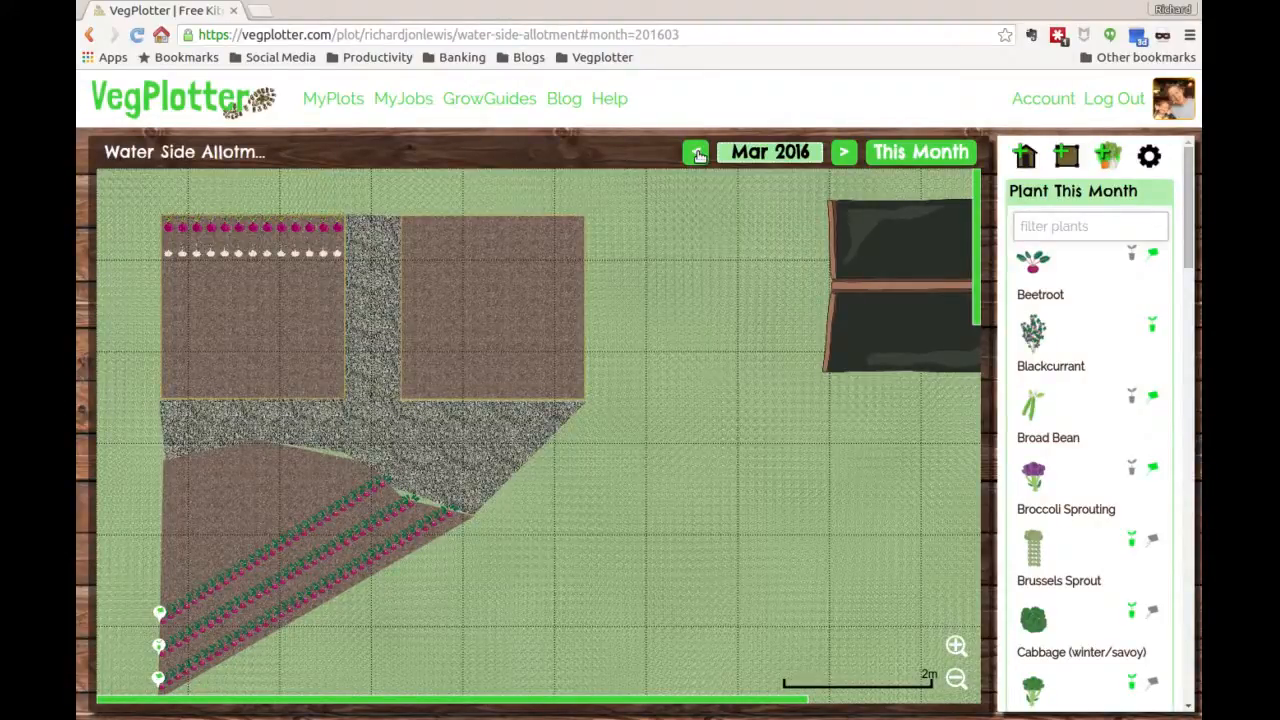
Step back to February, then forward through March to the April 2016 plan.
click(696, 152)
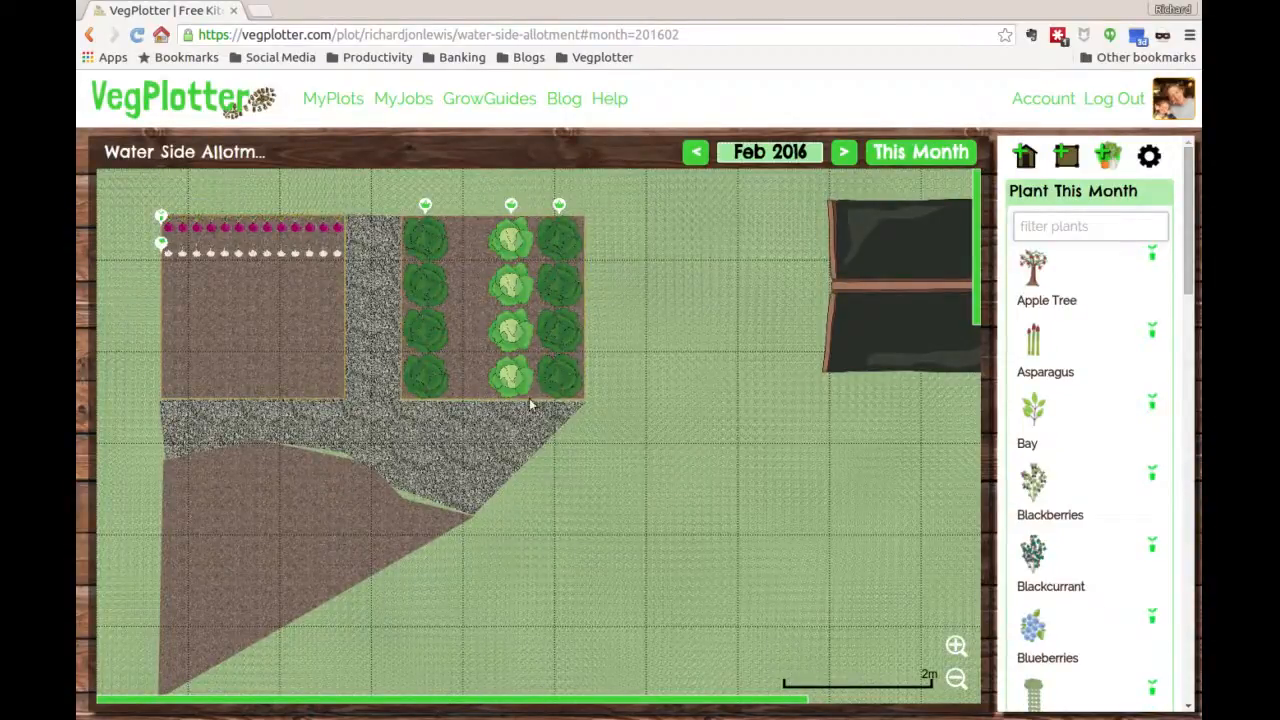
click(844, 152)
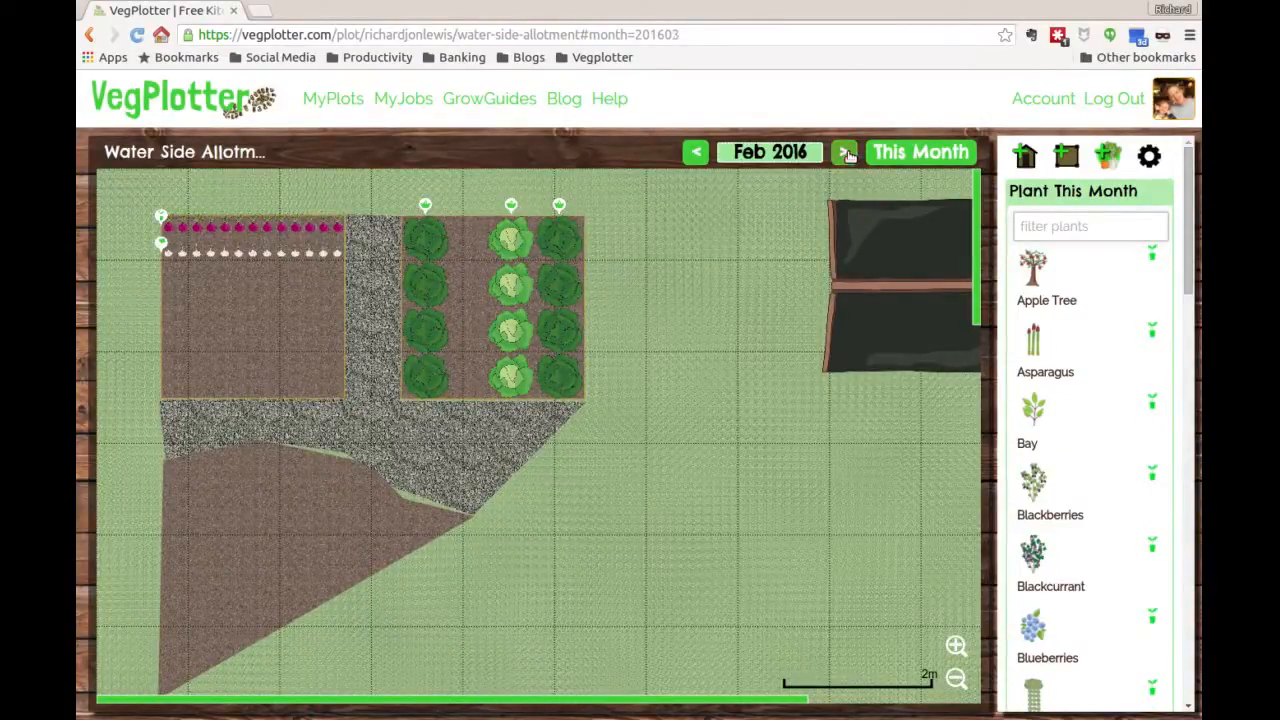
click(844, 152)
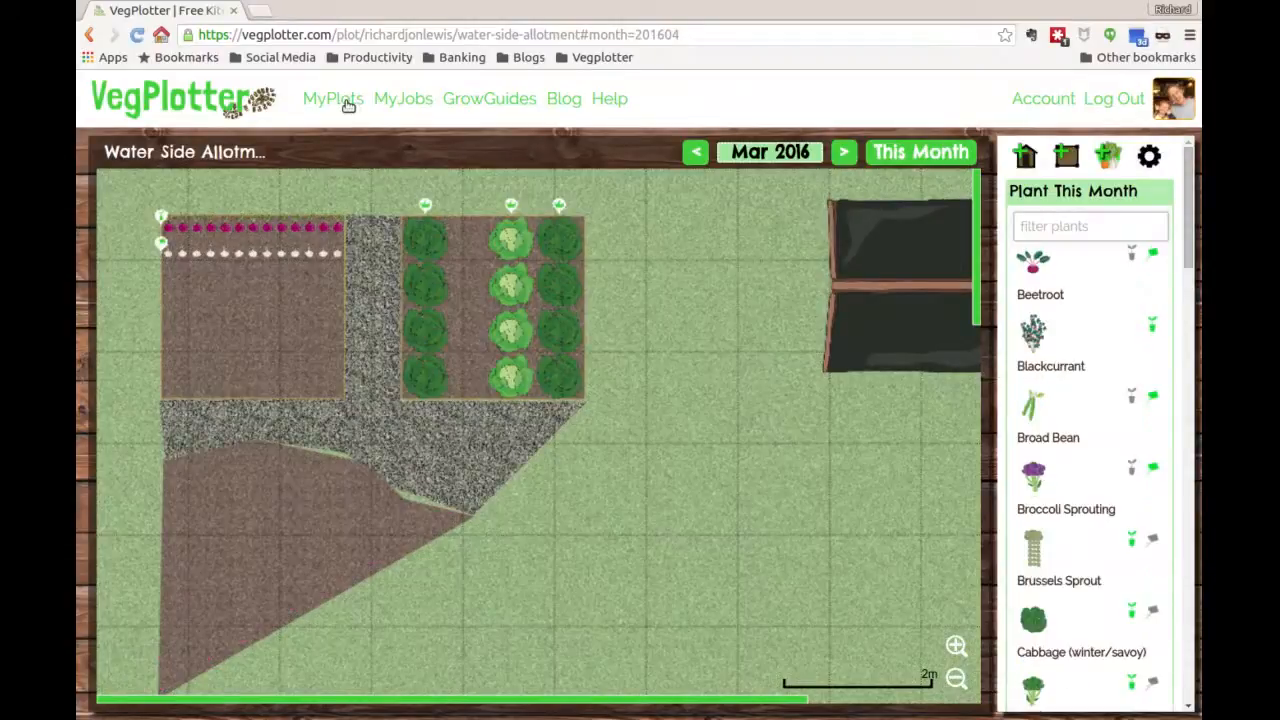
click(844, 152)
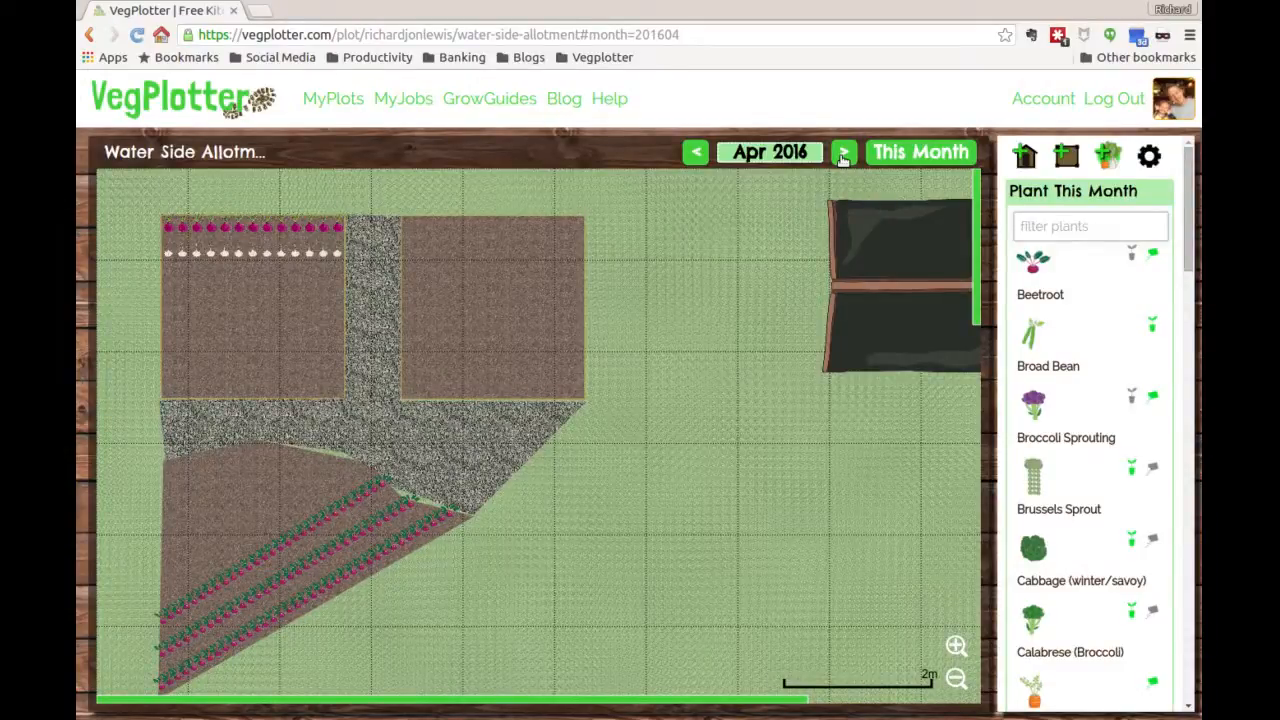
mouse_move(752, 364)
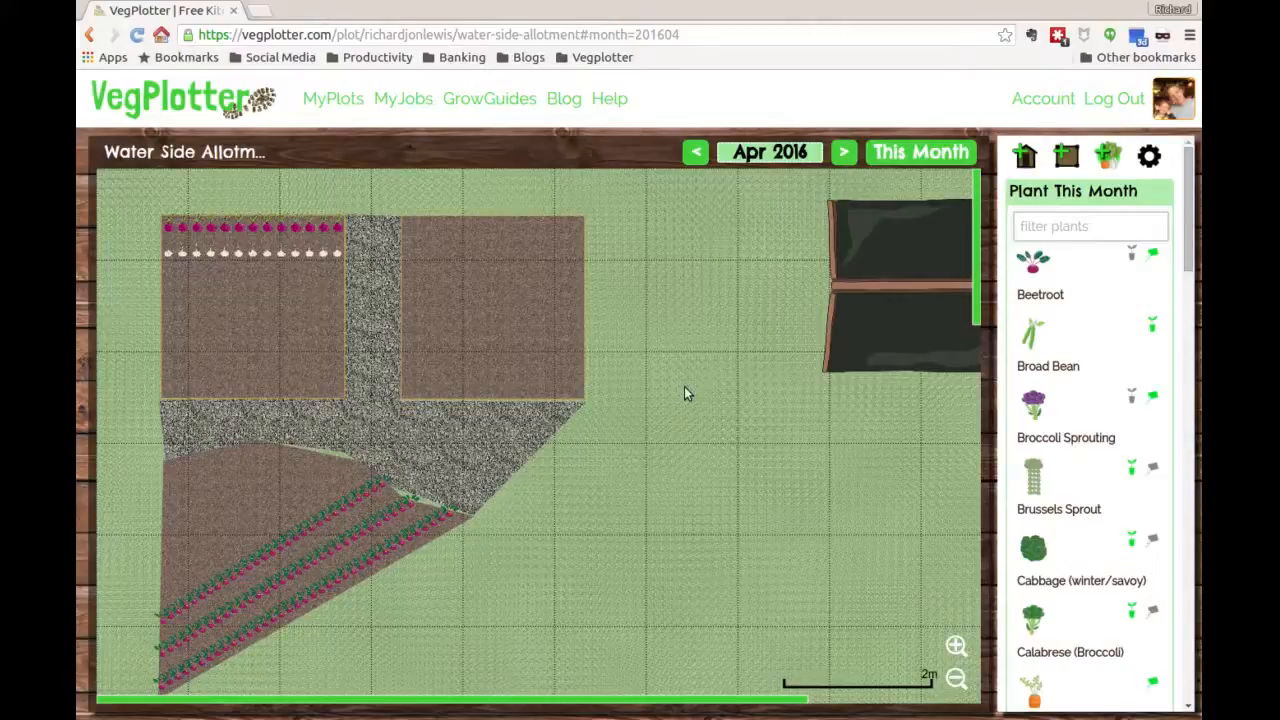
mouse_move(448, 164)
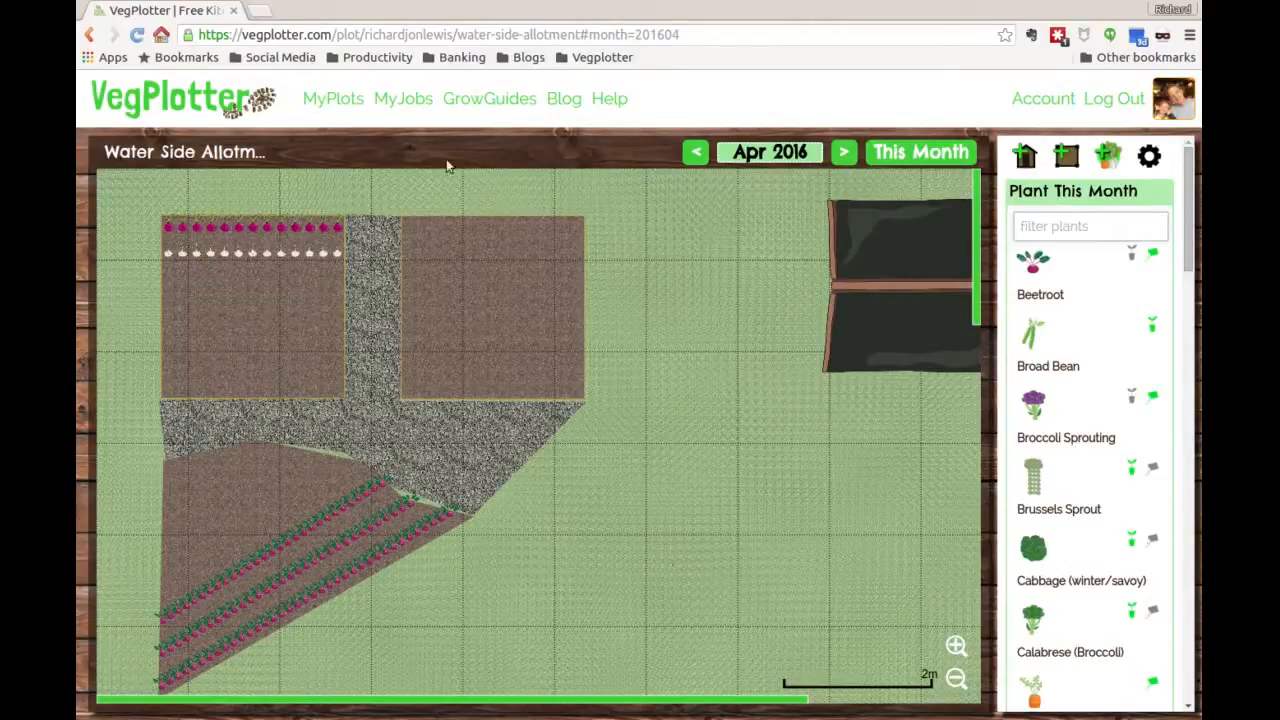
Switch to the My Jobs monthly list and advance it to May 2016.
click(404, 98)
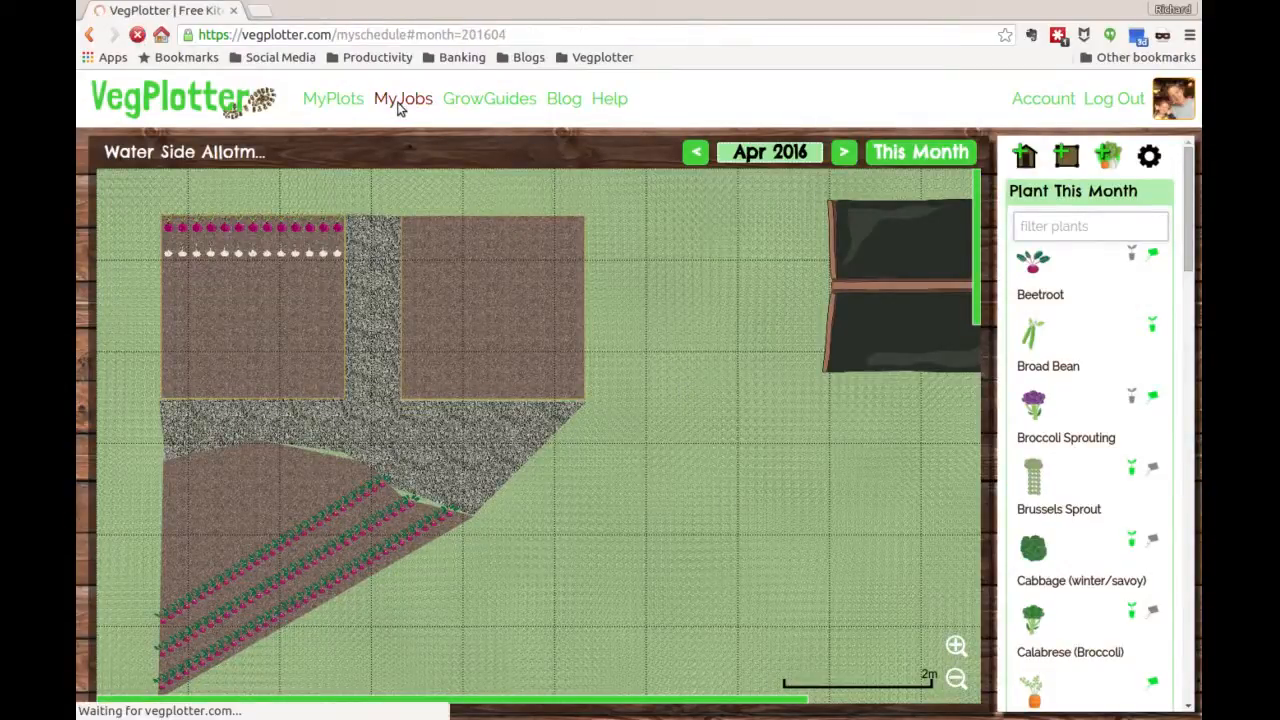
click(332, 98)
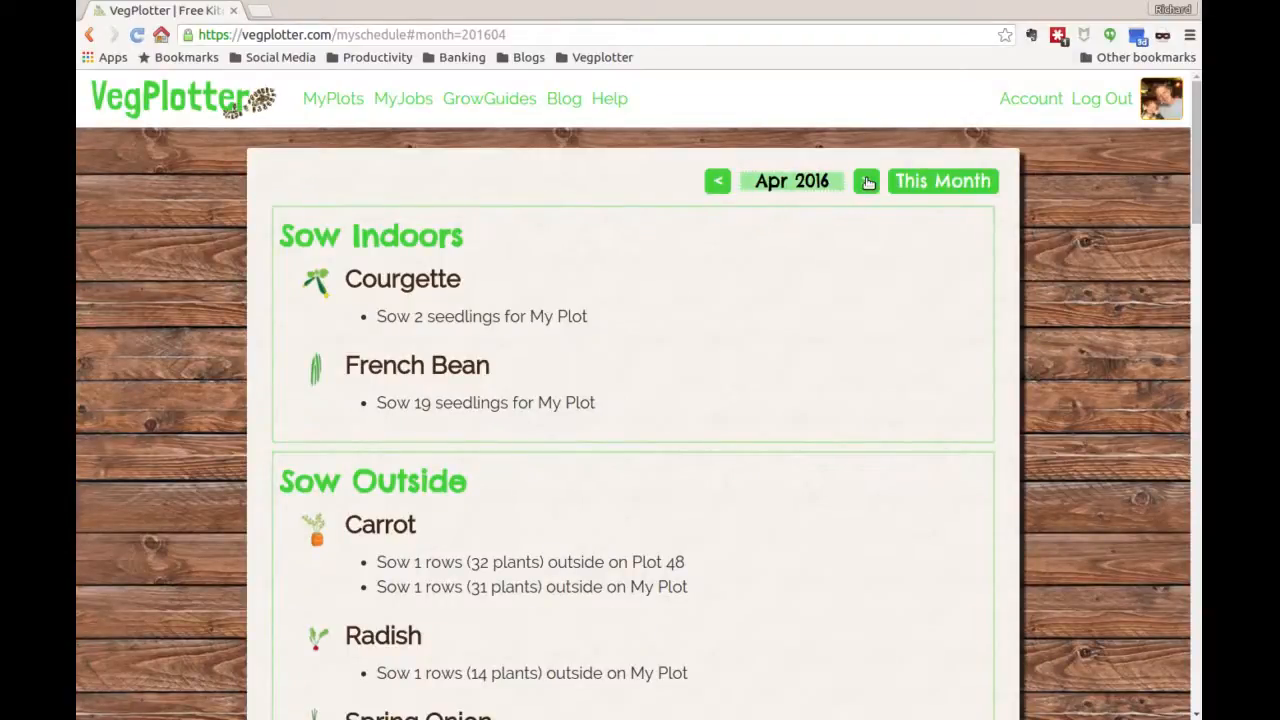
click(866, 180)
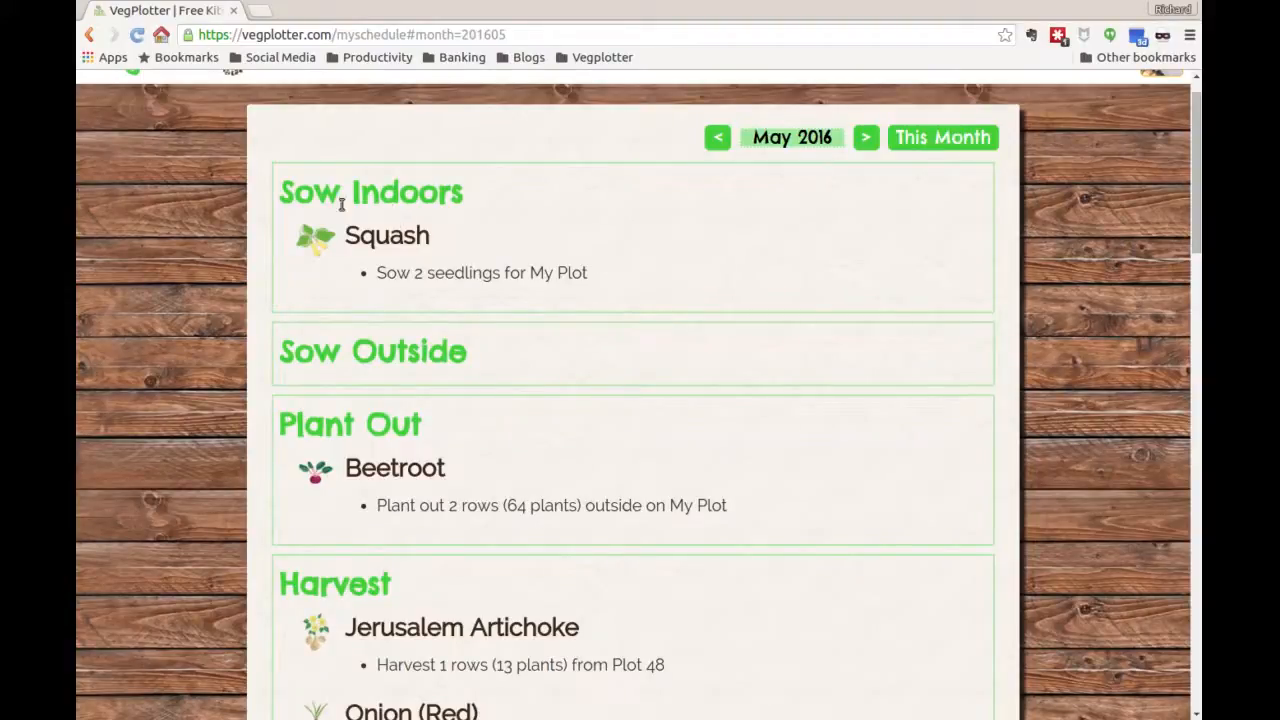
mouse_move(504, 272)
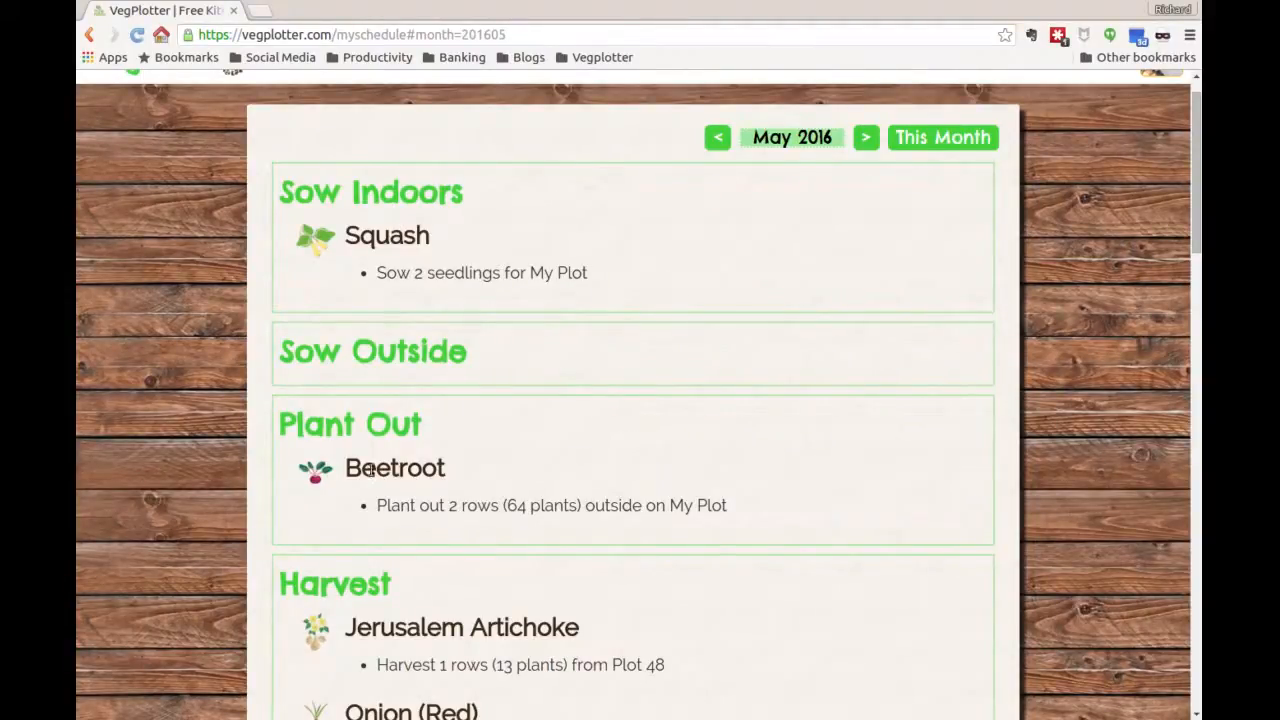
Scroll through May's squash sowing, beetroot planting out and harvest jobs.
scroll(down, 3)
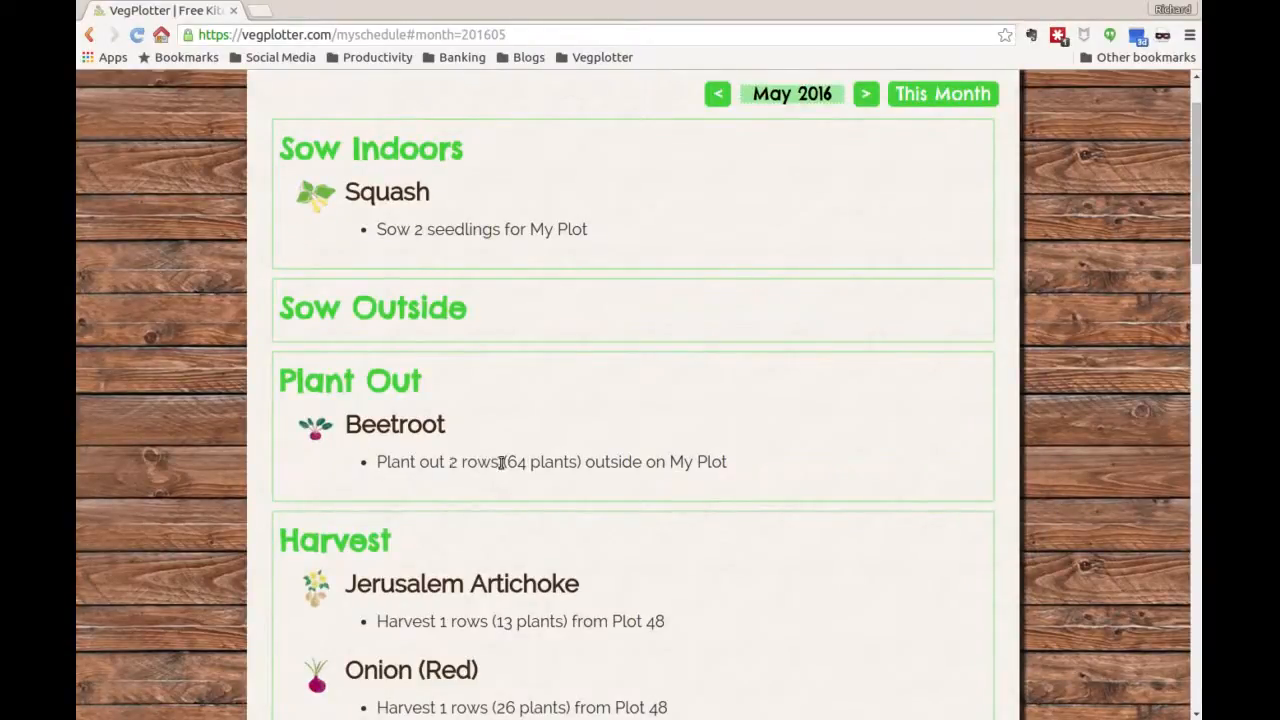
mouse_move(684, 490)
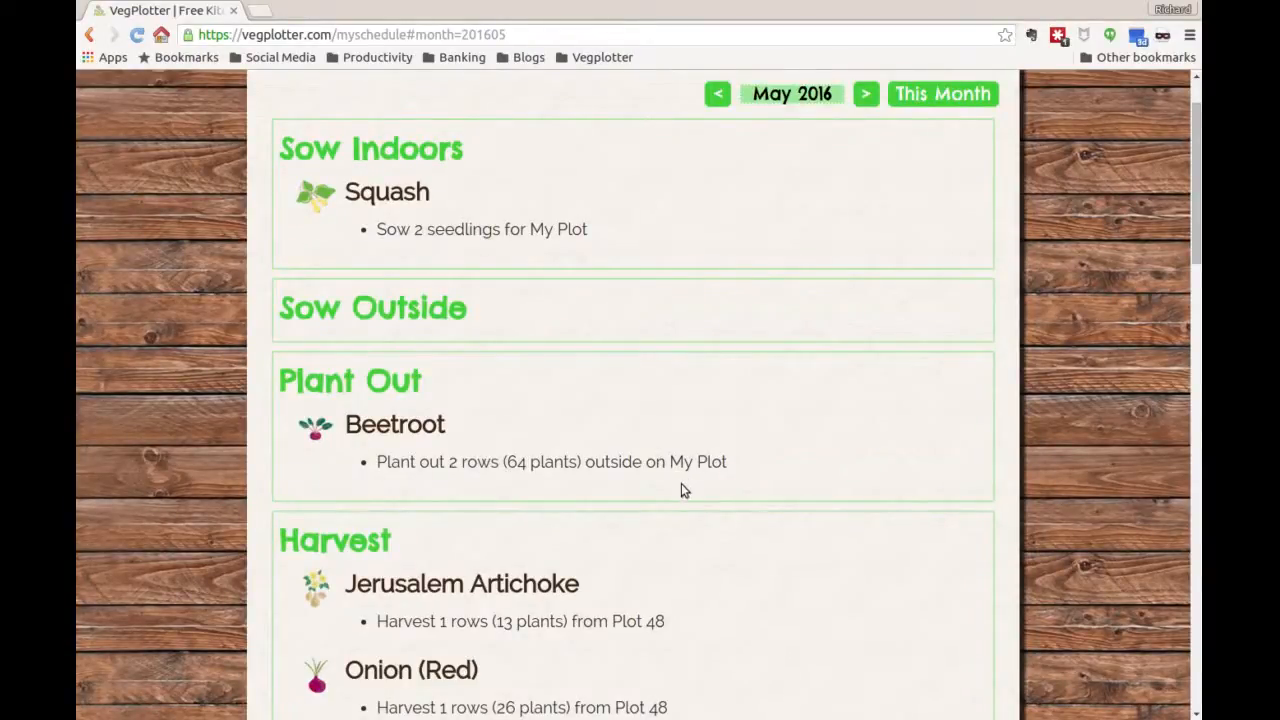
scroll(down, 3)
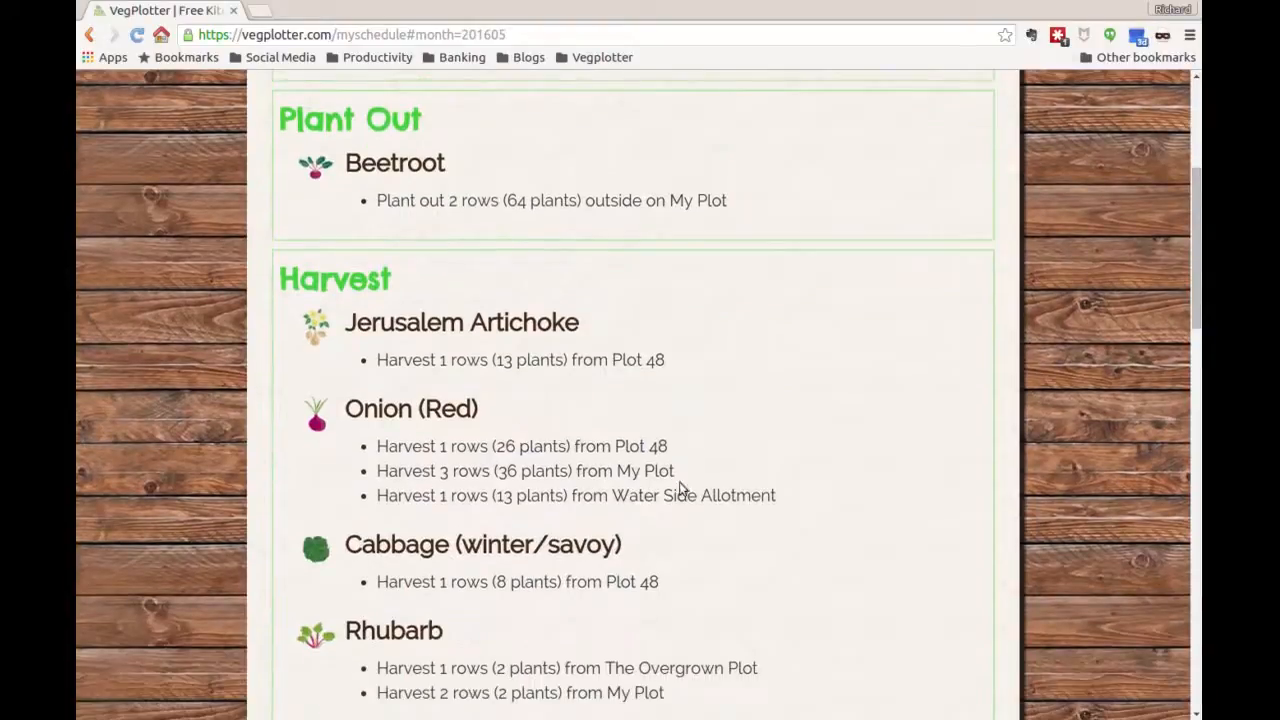
mouse_move(600, 500)
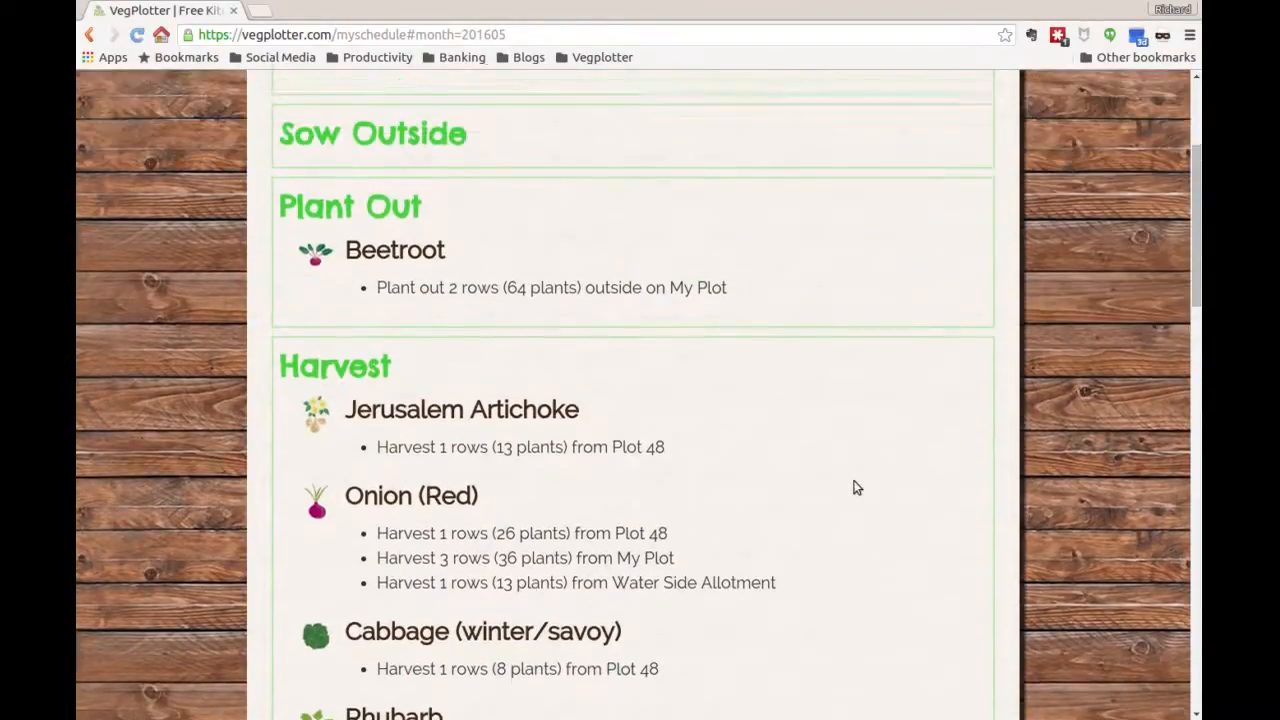
scroll(up, 3)
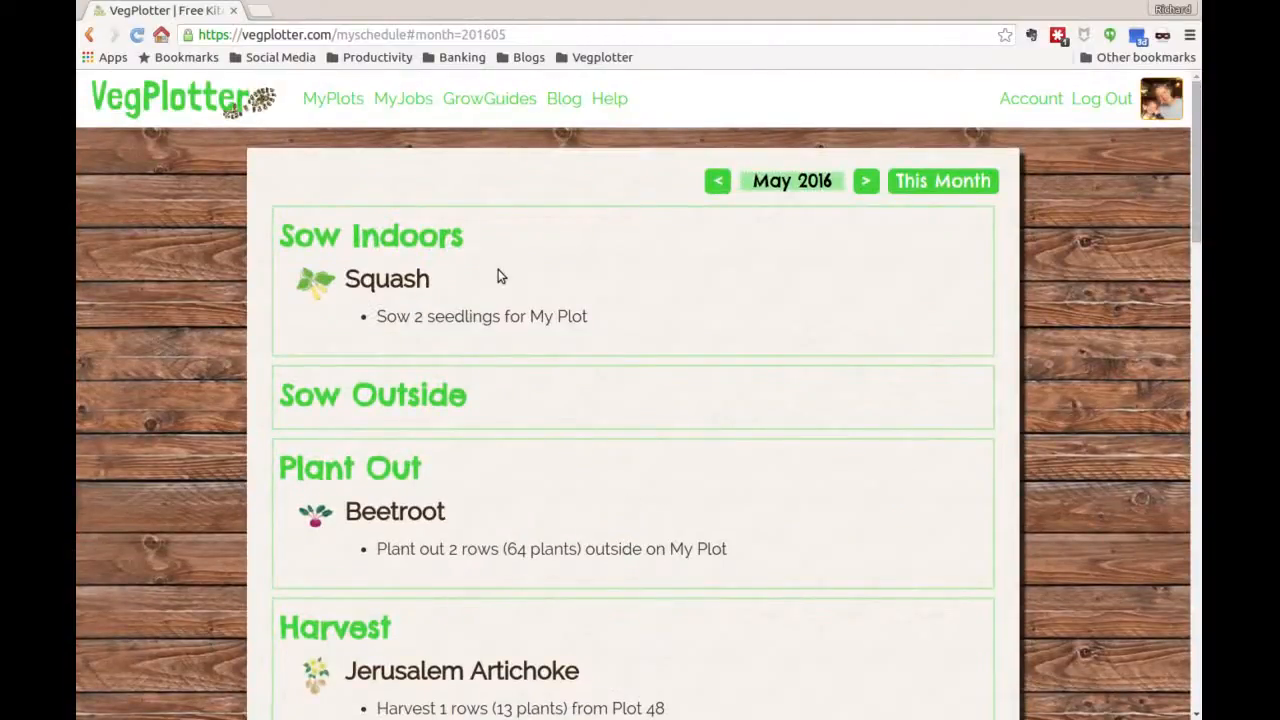
click(332, 98)
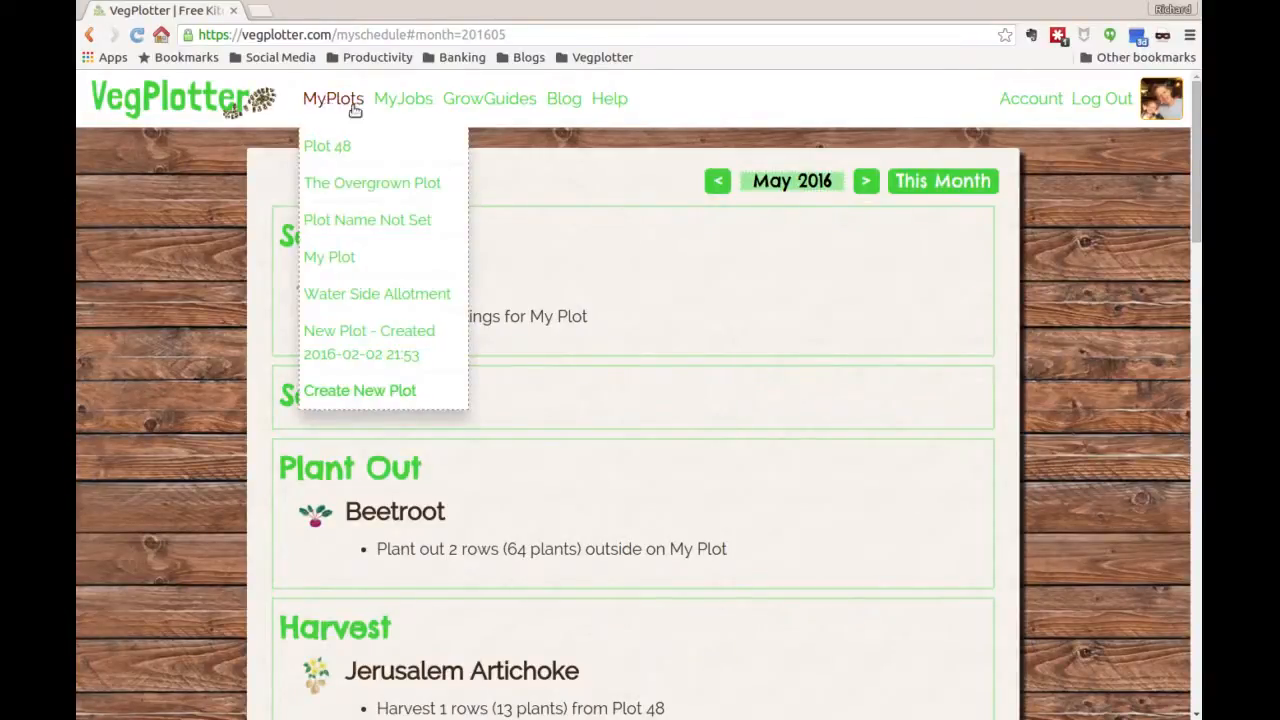
click(332, 98)
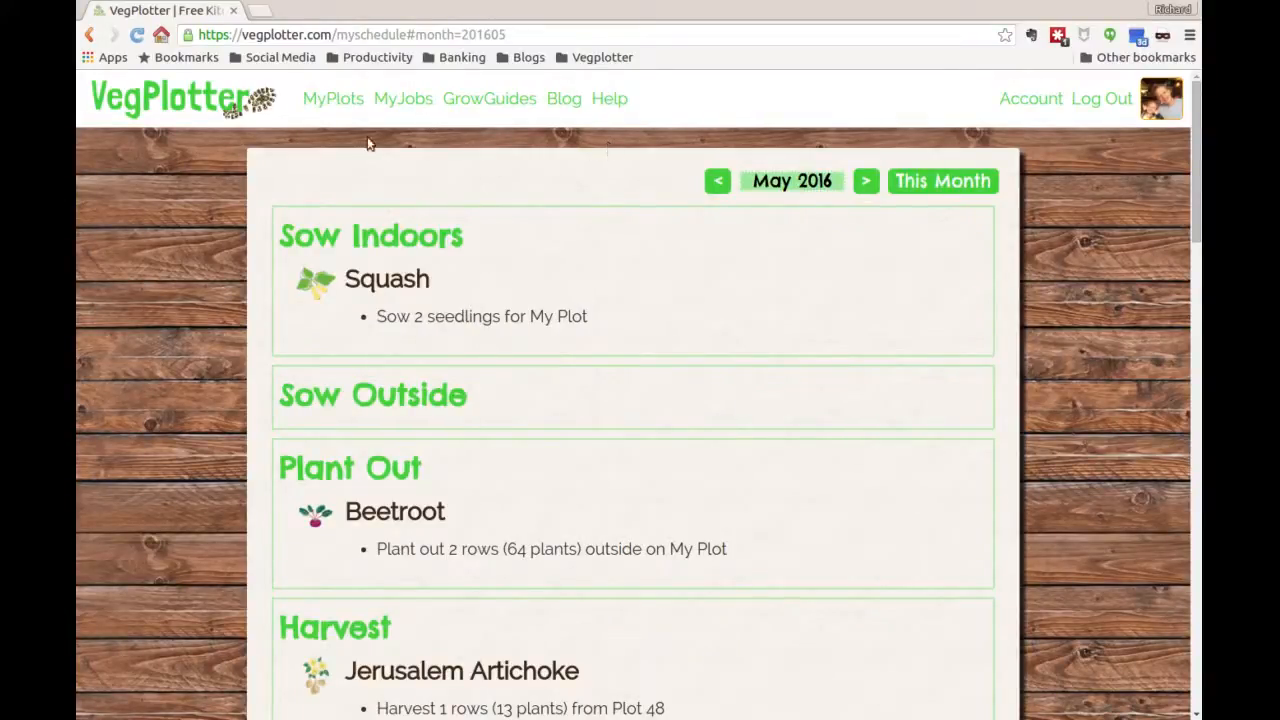
mouse_move(240, 104)
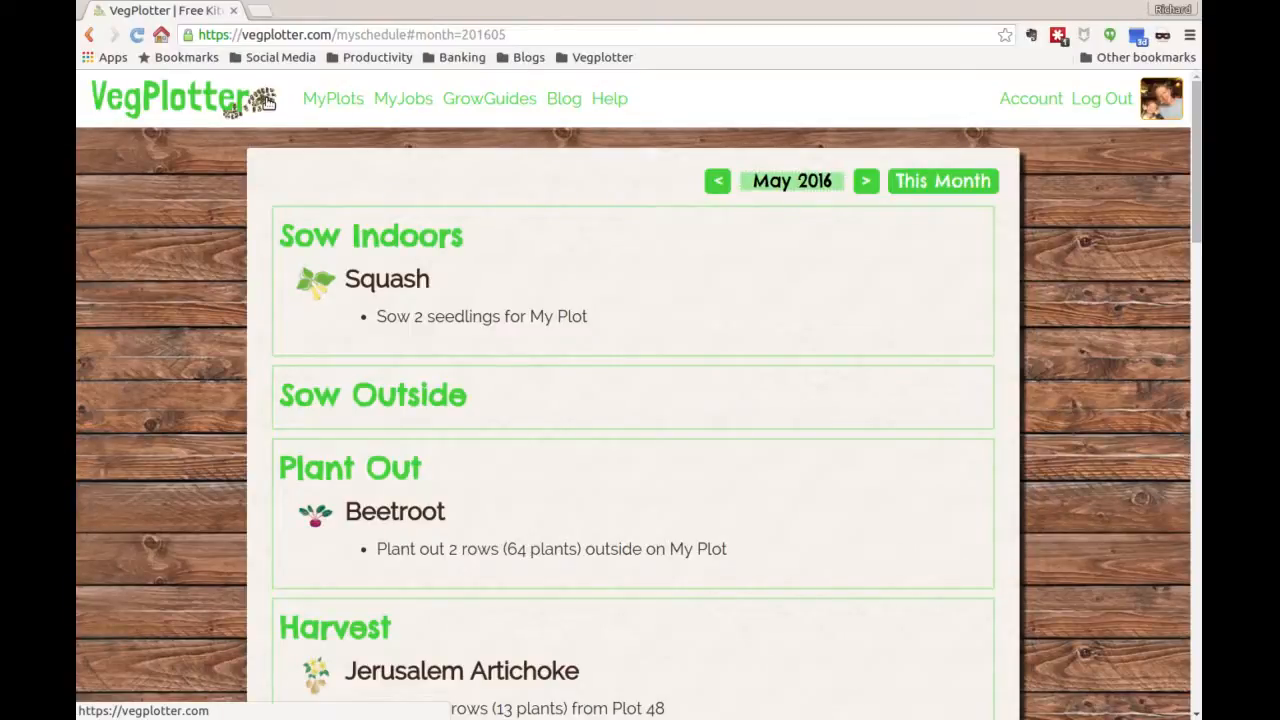
mouse_move(240, 100)
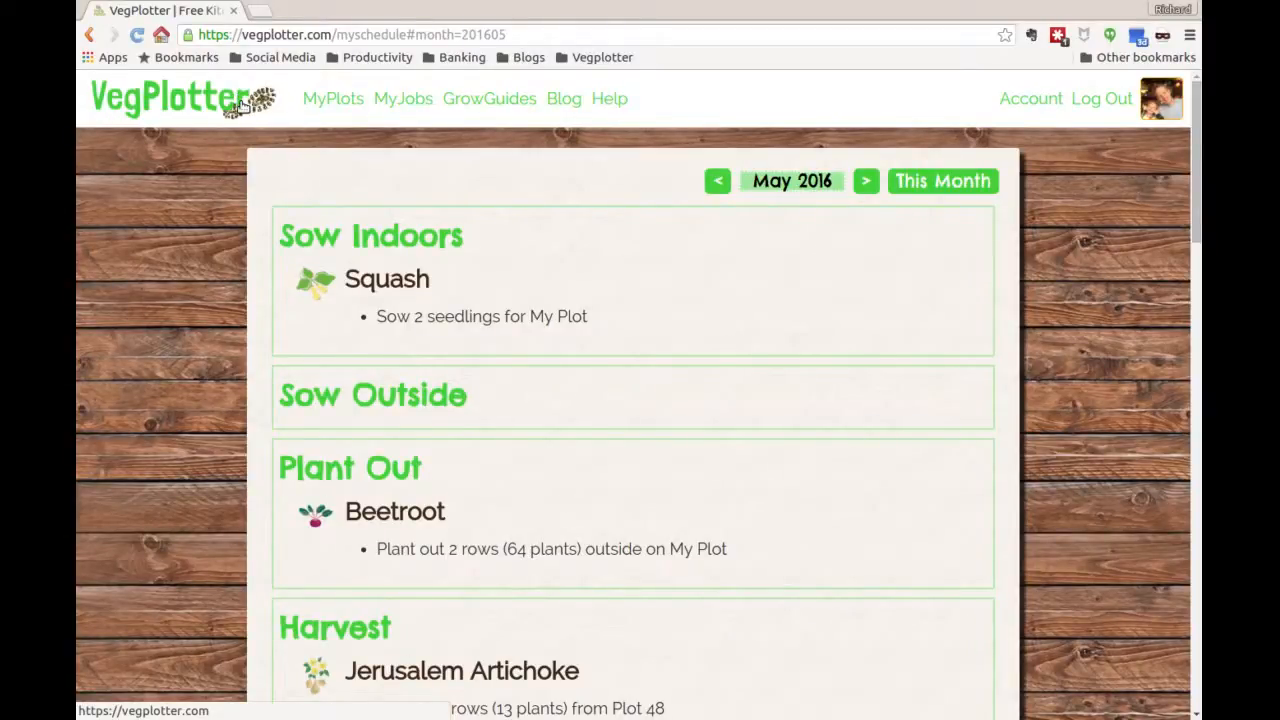
mouse_move(244, 148)
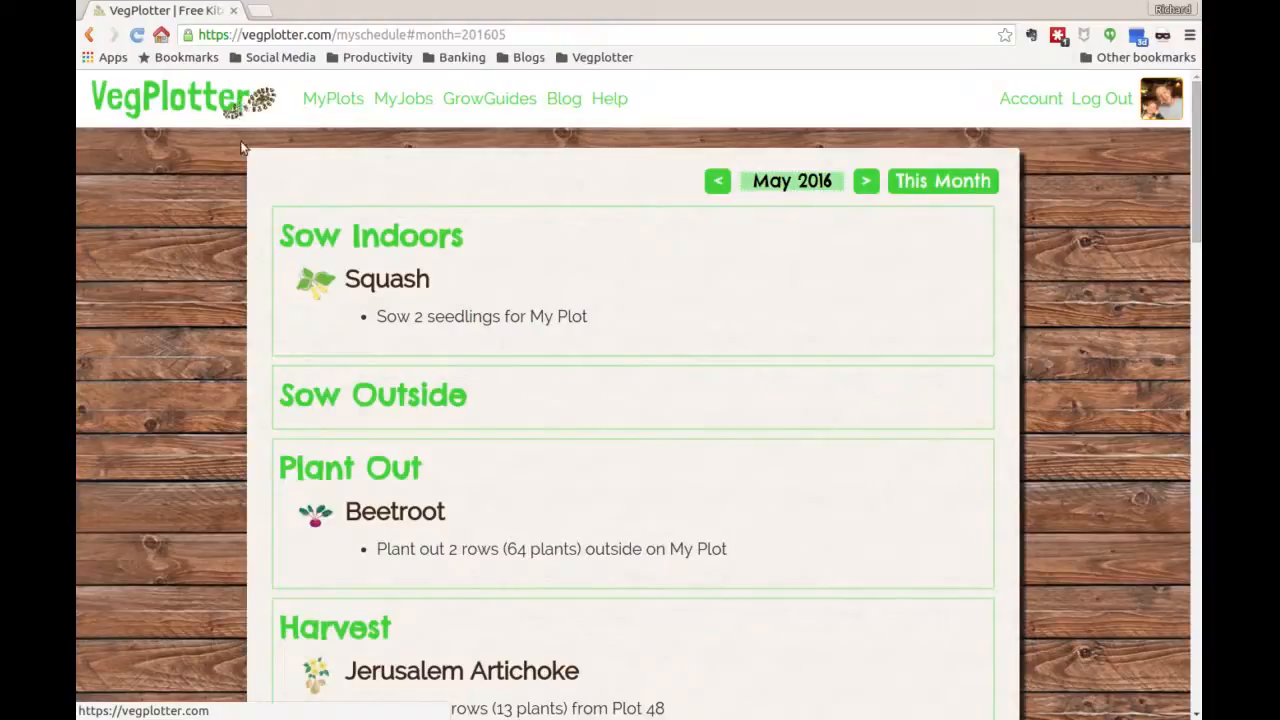
mouse_move(1024, 232)
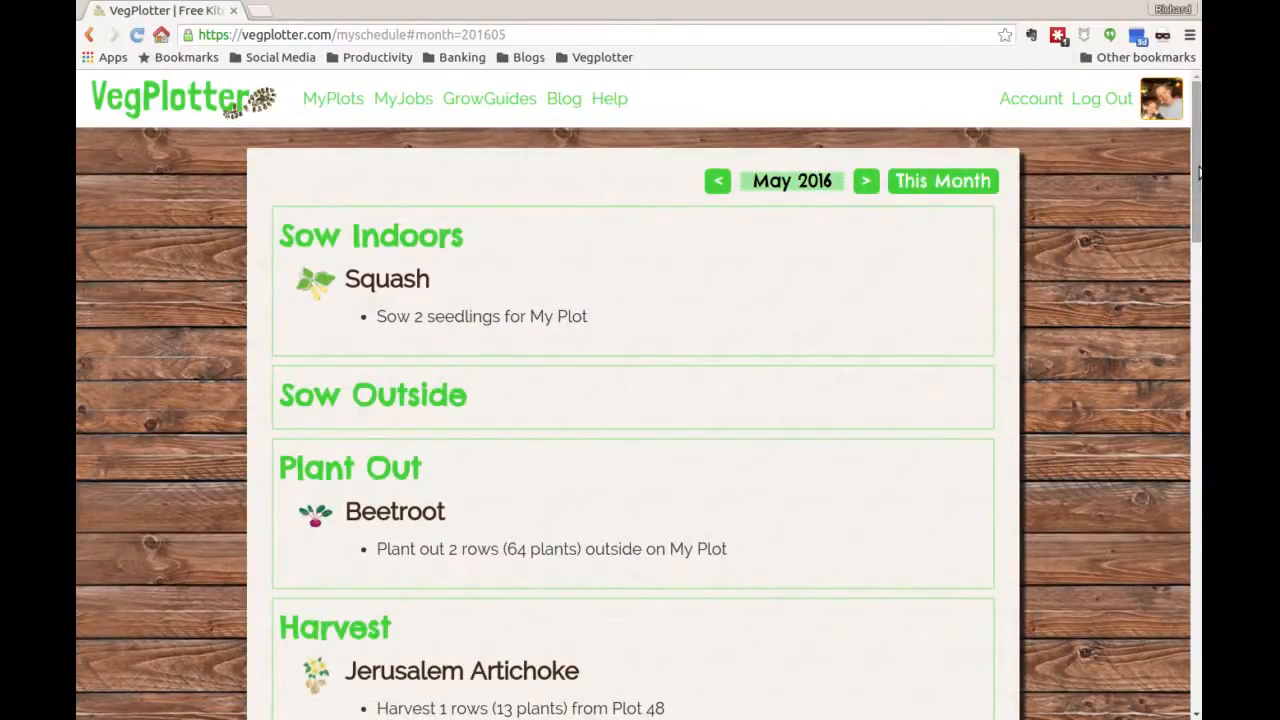
Send the suggestion 'add roses' from the footer box and acknowledge the thank-you message.
scroll(down, 3)
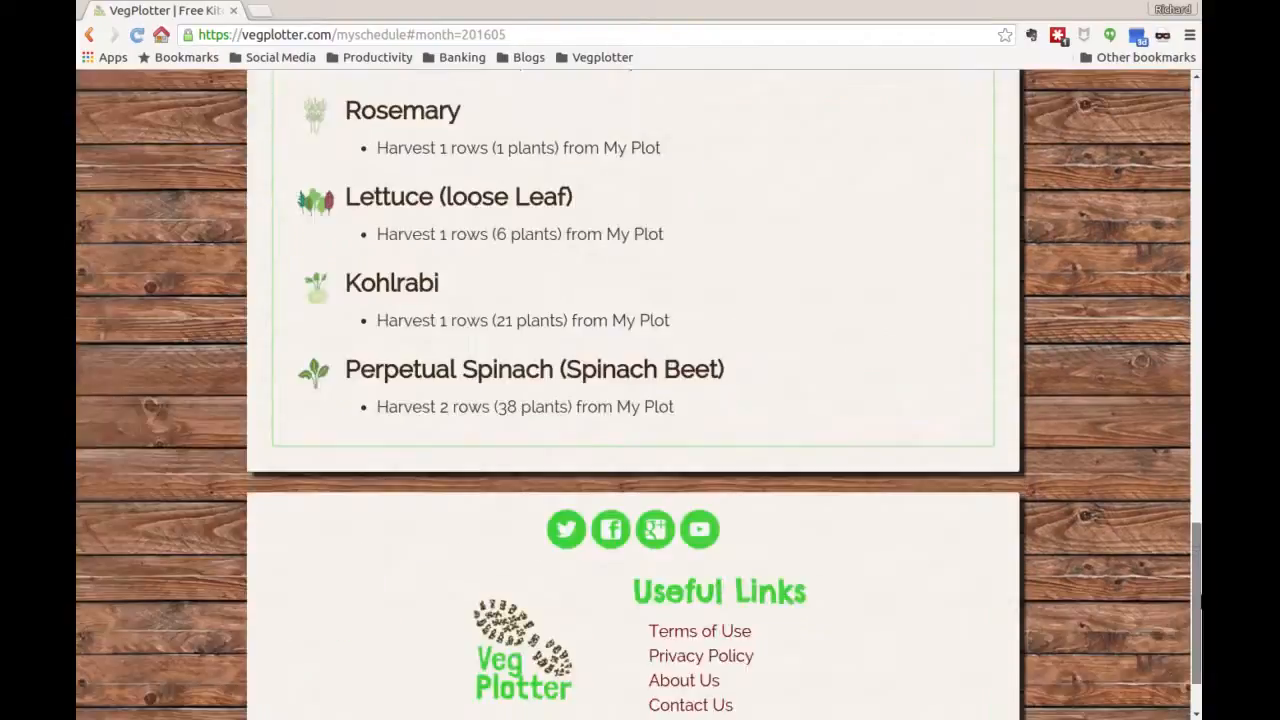
scroll(down, 3)
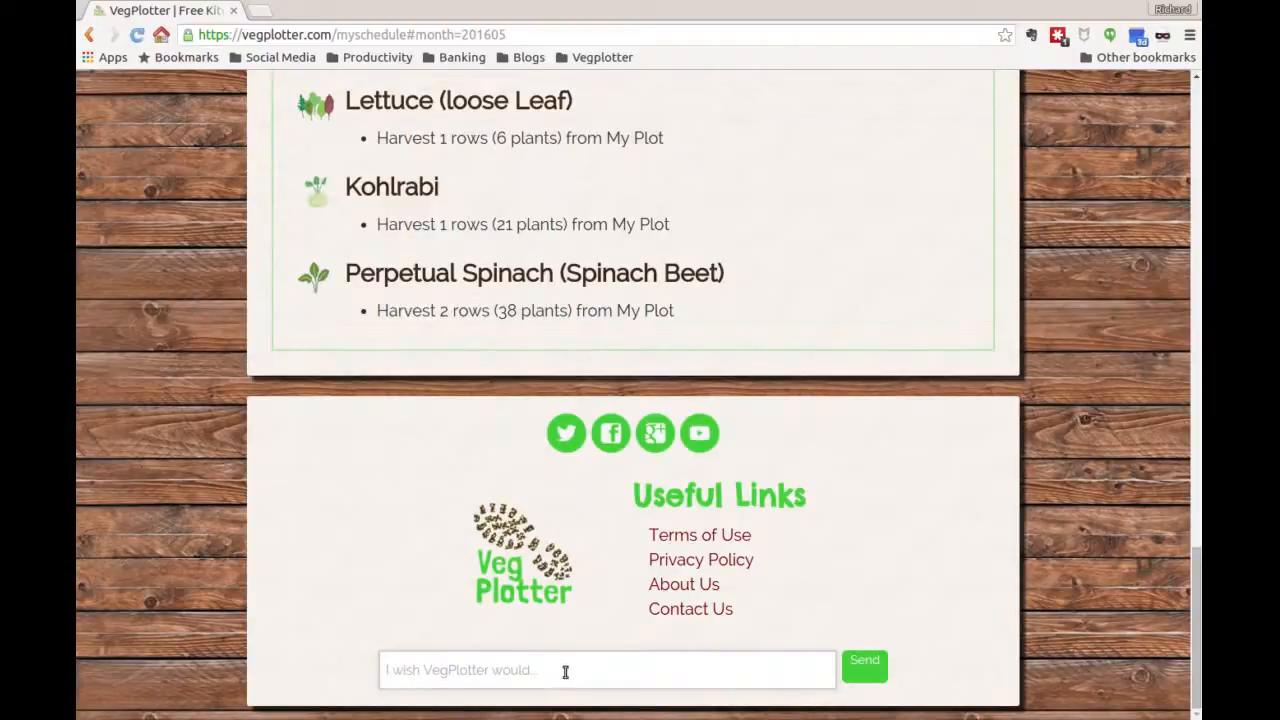
text(ad)
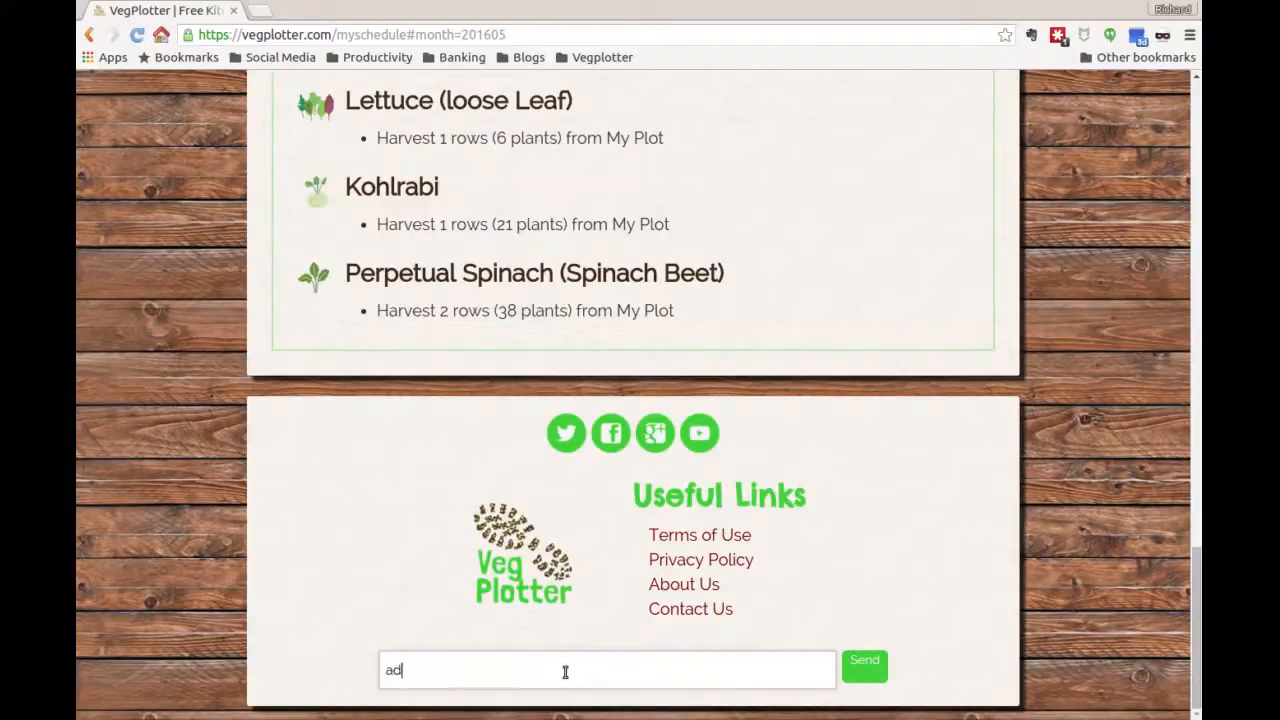
text(d)
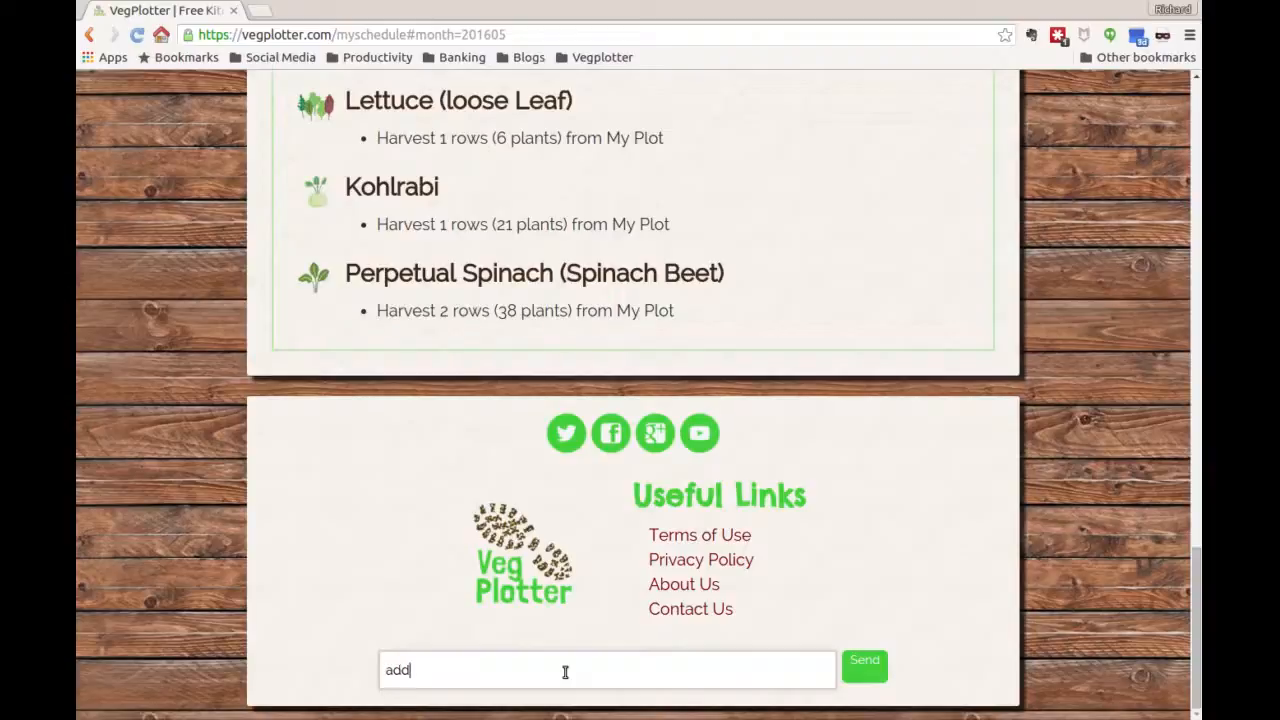
text(roses)
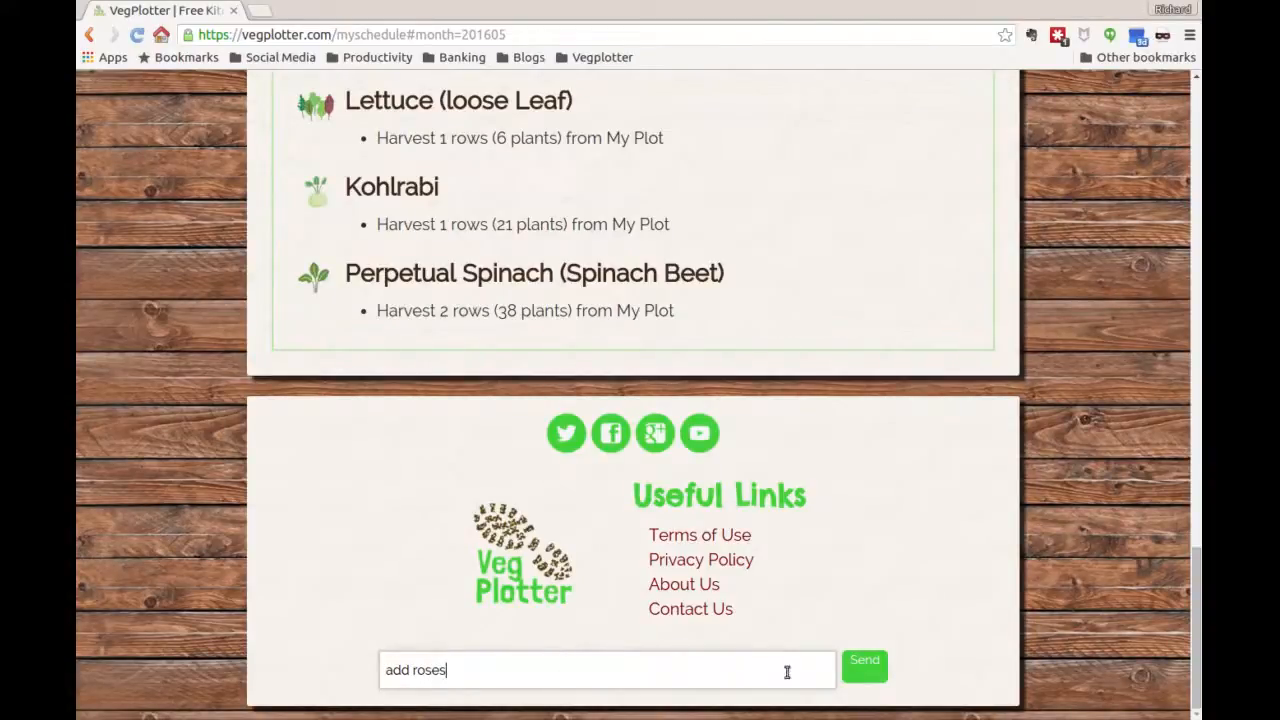
click(864, 668)
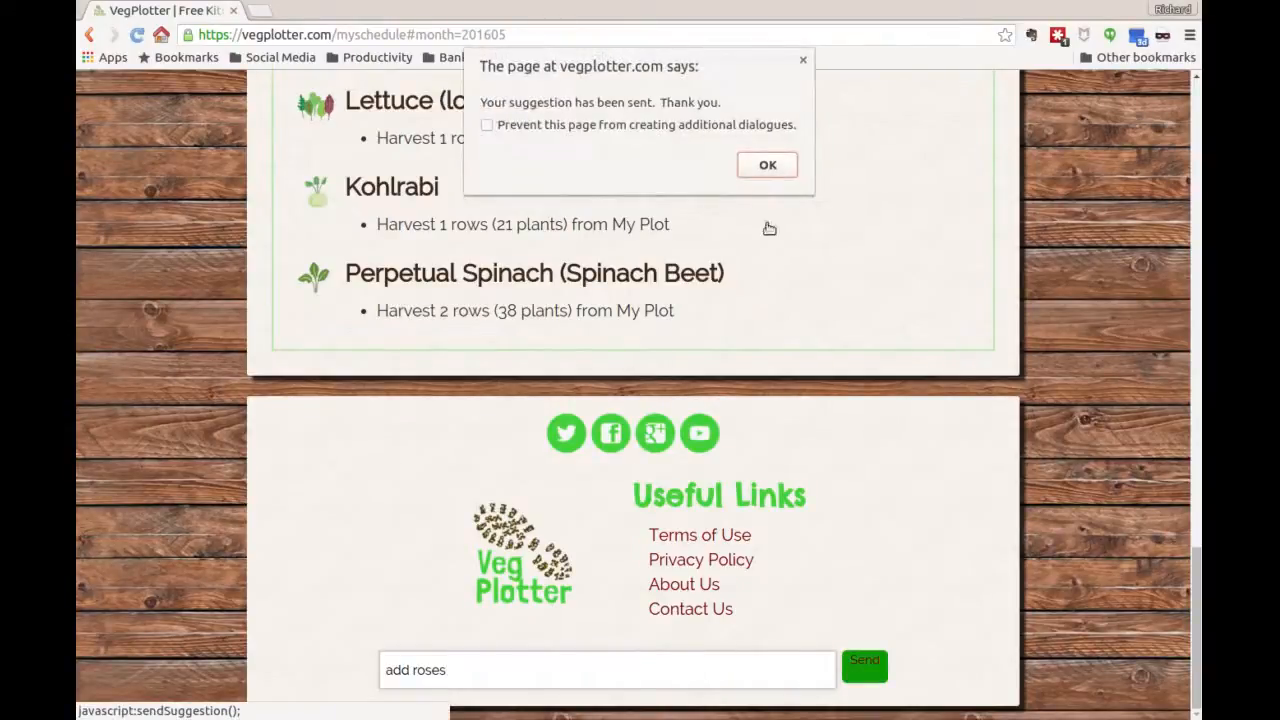
click(768, 164)
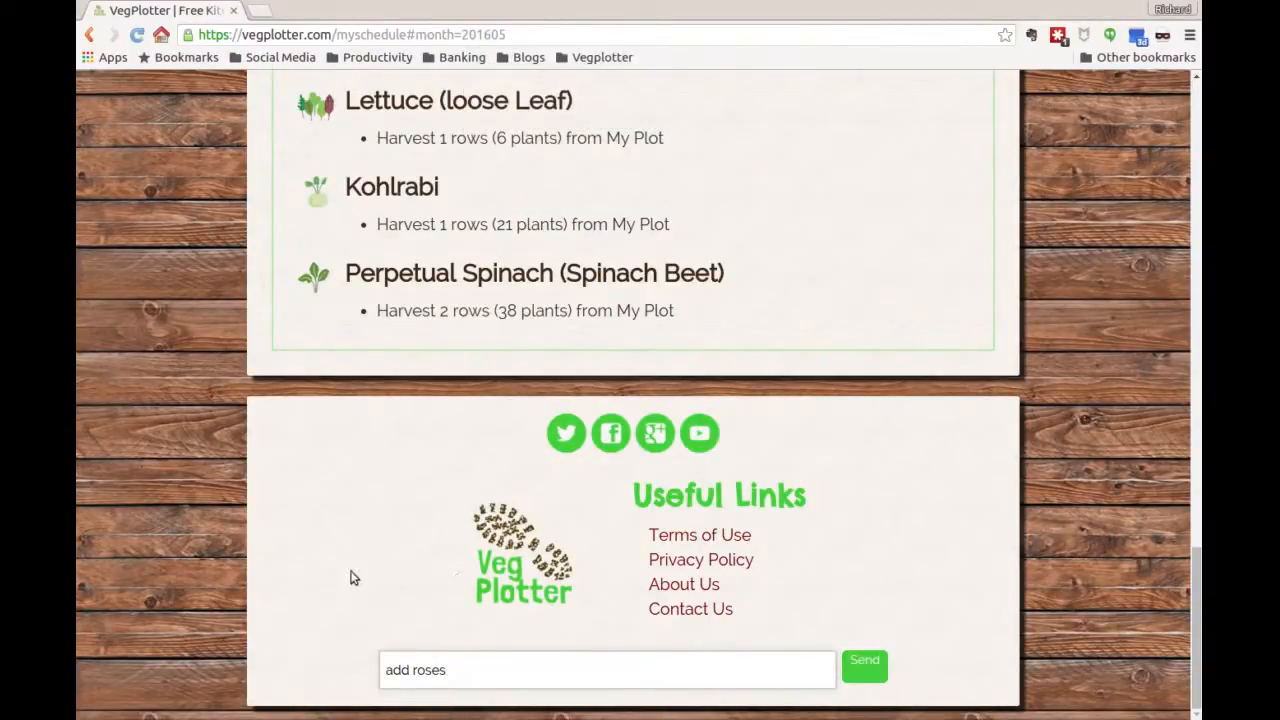